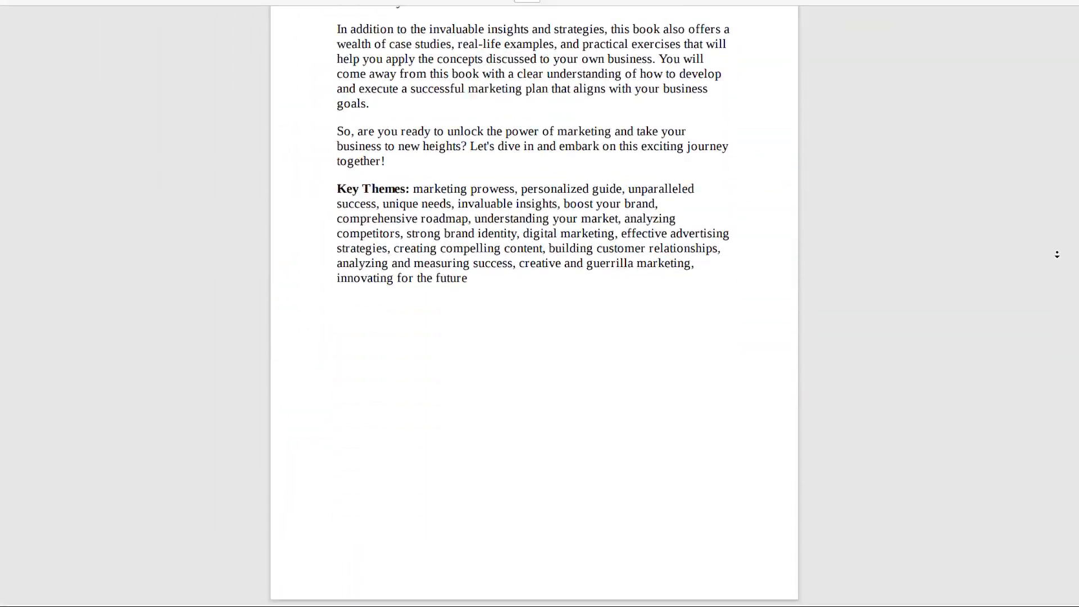
Send ChatGPT the prompt asking for a marketing book with the readers' age described
scroll(down, 3)
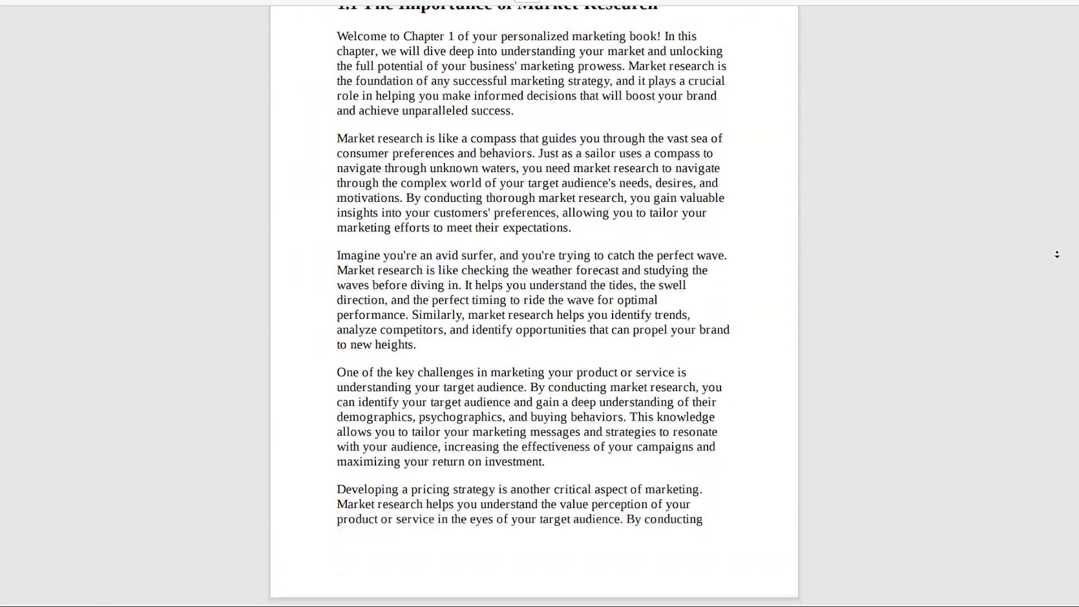
scroll(down, 3)
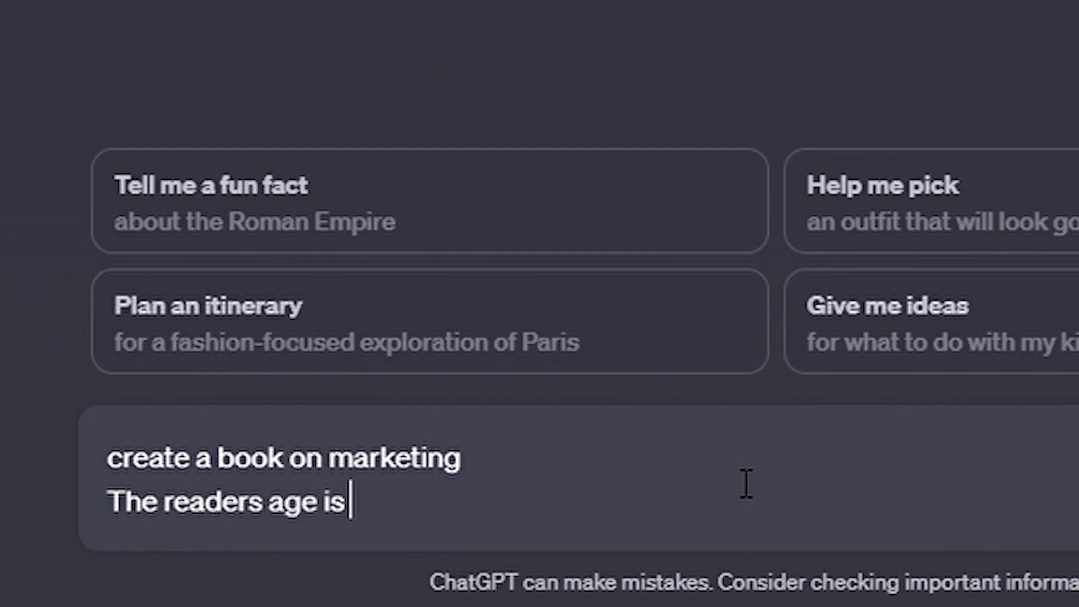
key(Return)
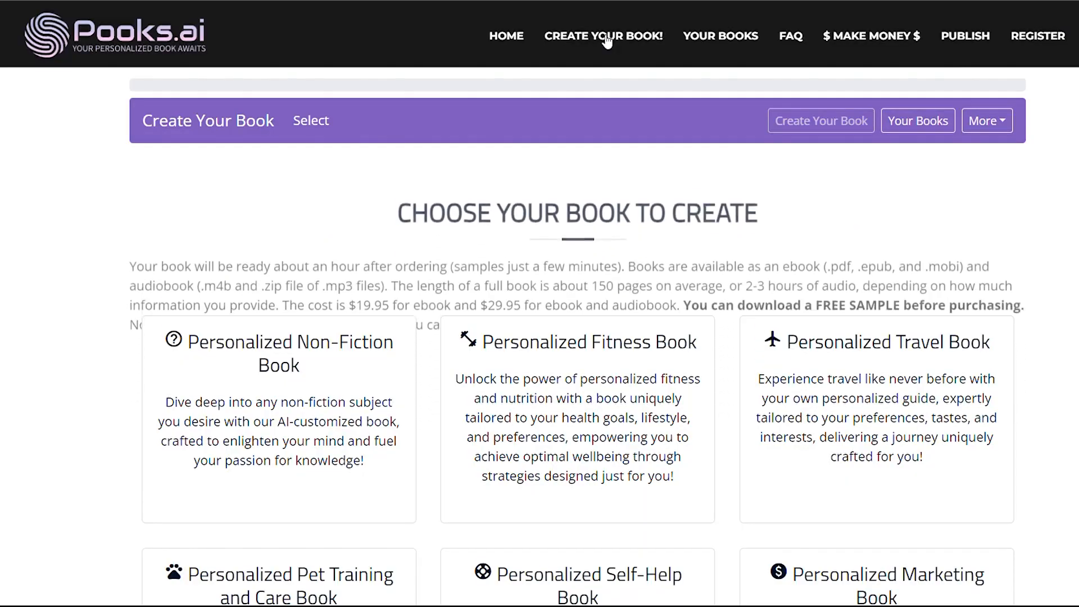
Agree to the Pooks.ai terms and conditions and save the answers to continue
scroll(up, 3)
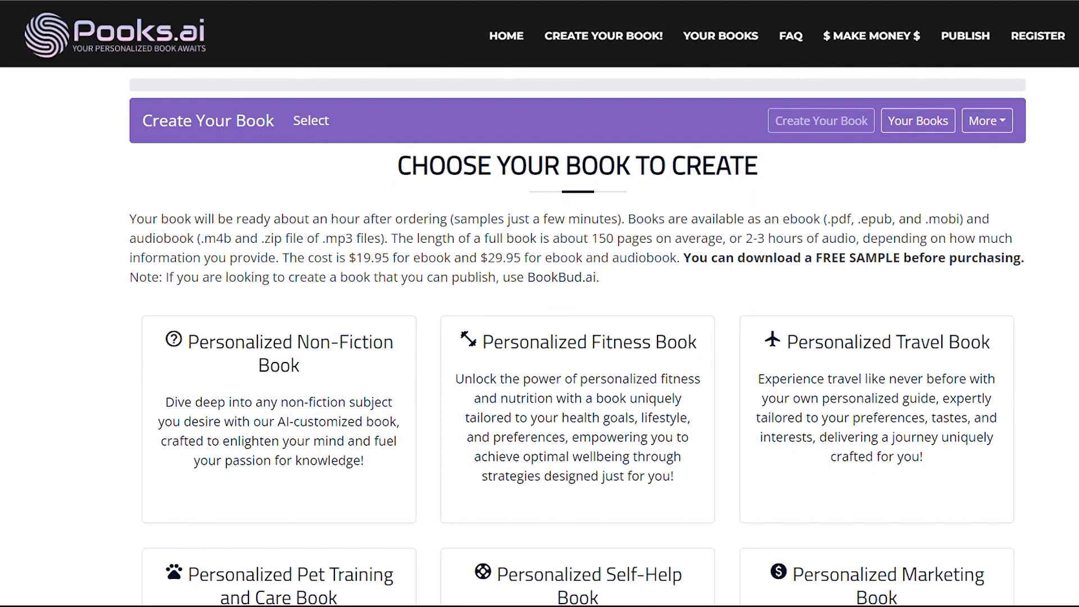
scroll(down, 3)
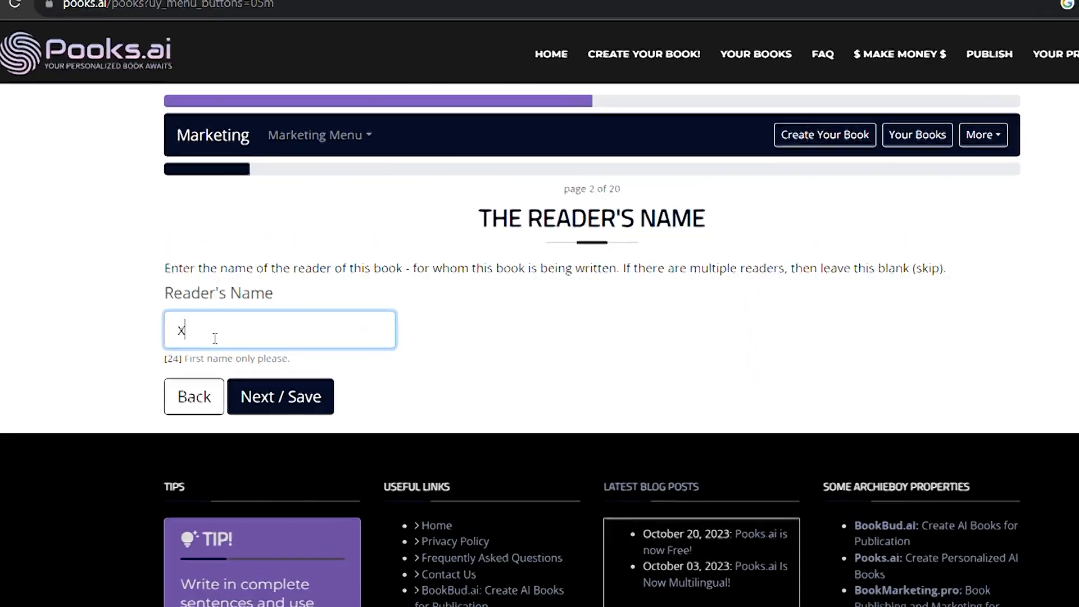
click(280, 396)
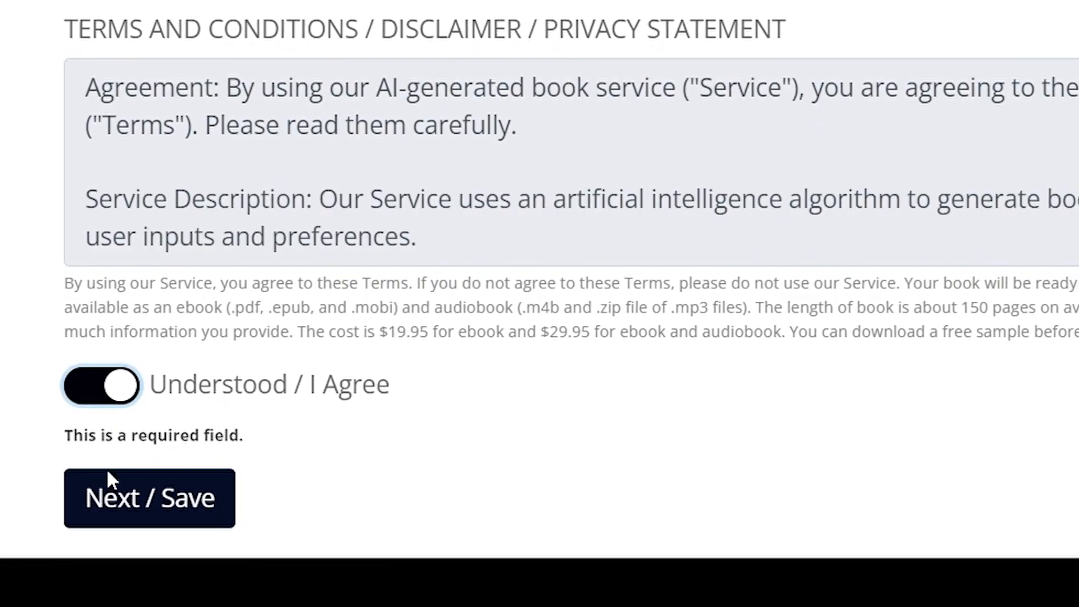
click(149, 497)
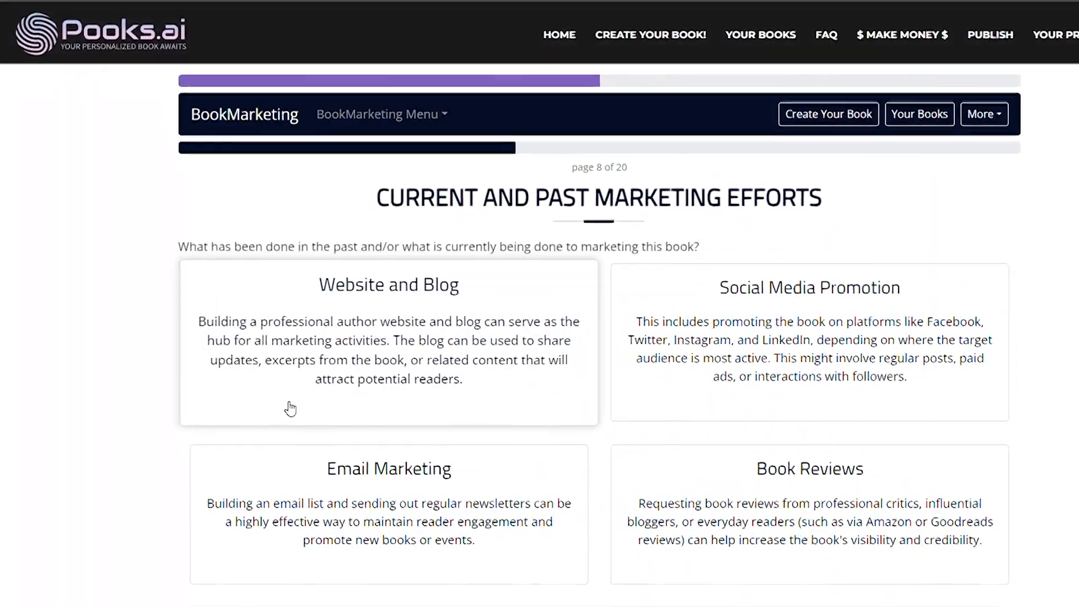
Enter extra notes for the AI on page 14 and save them to continue
scroll(down, 3)
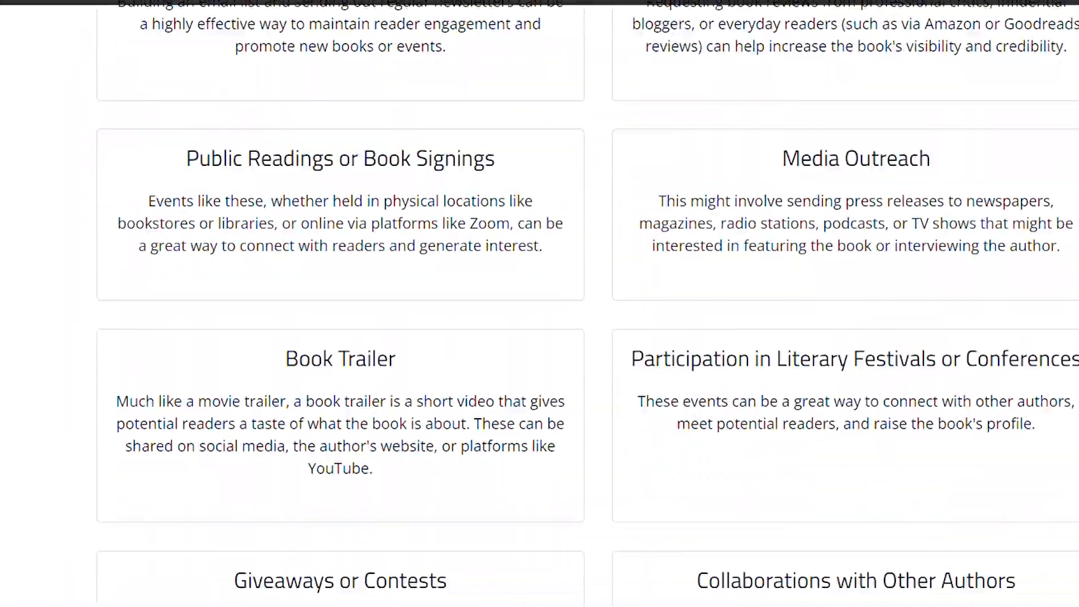
scroll(down, 3)
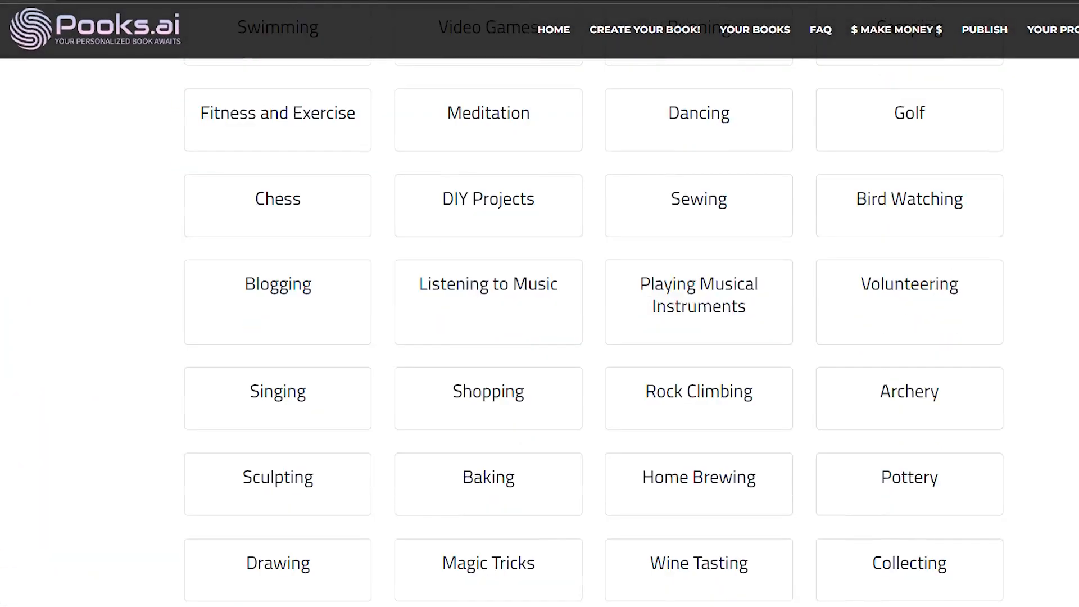
scroll(down, 3)
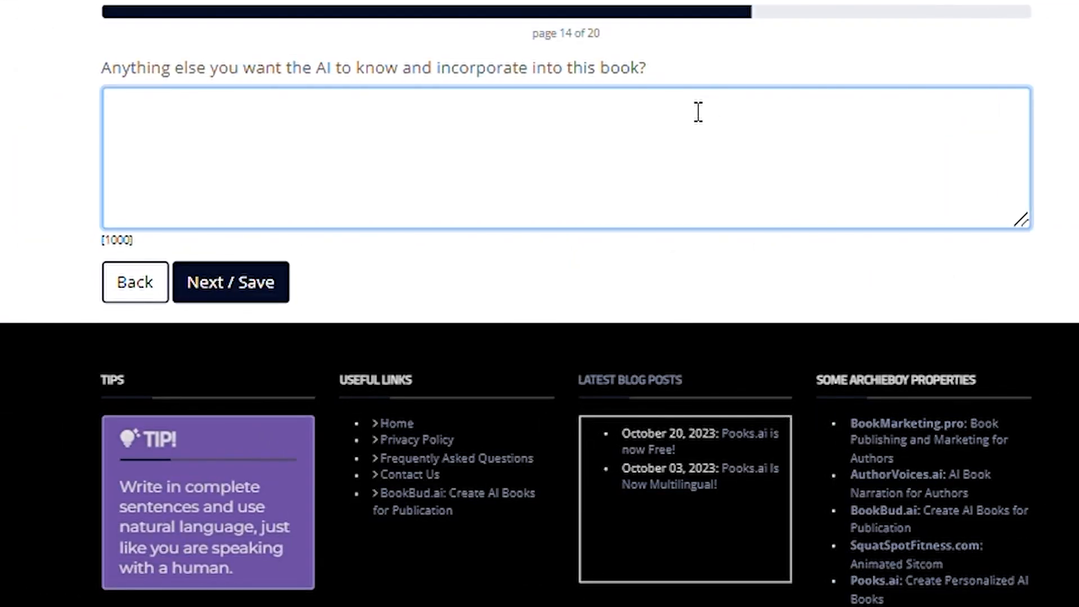
text(XXXXXXXXXX)
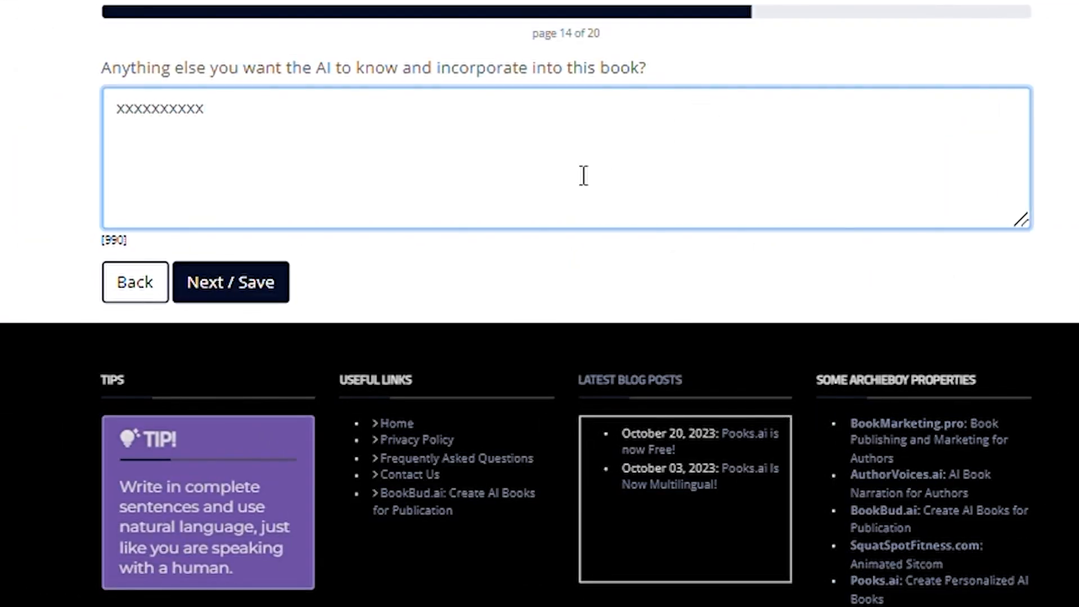
click(230, 282)
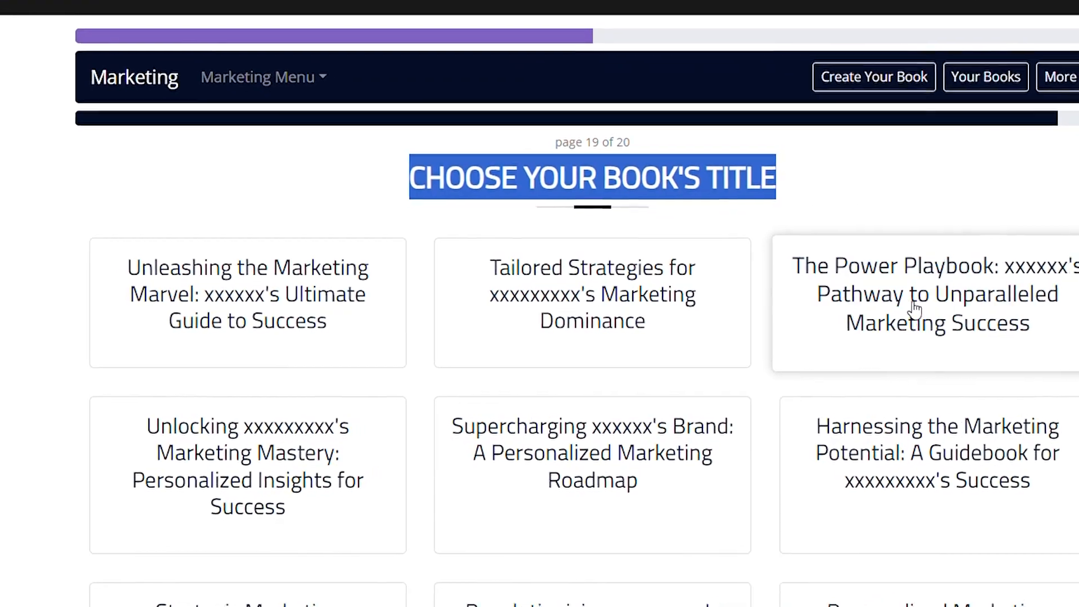
mouse_move(315, 306)
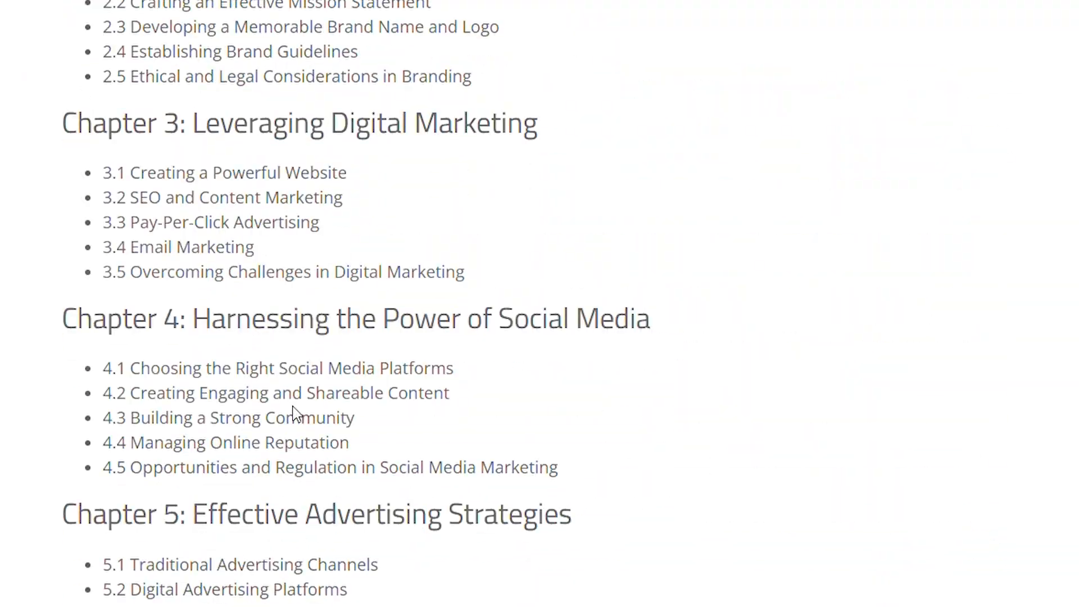
Create the personalized book from the chosen title and table of contents
scroll(down, 3)
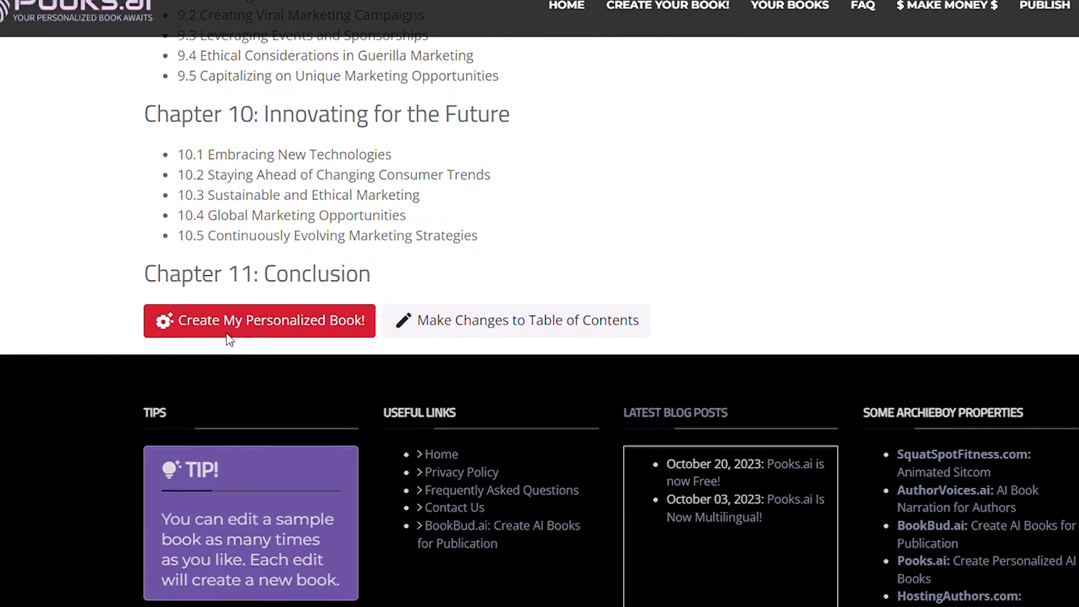
click(260, 321)
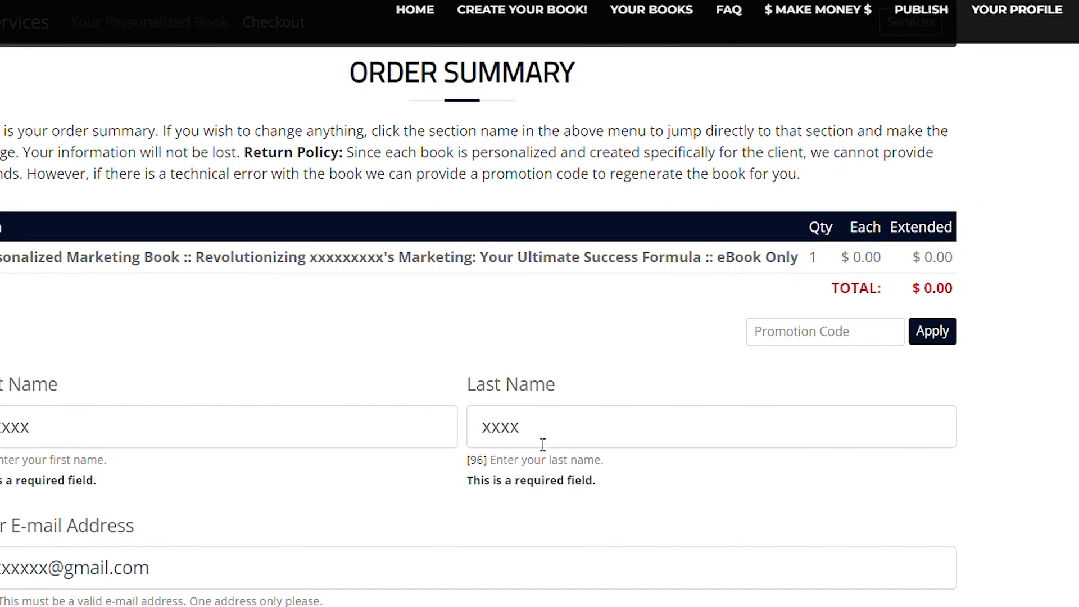
scroll(down, 3)
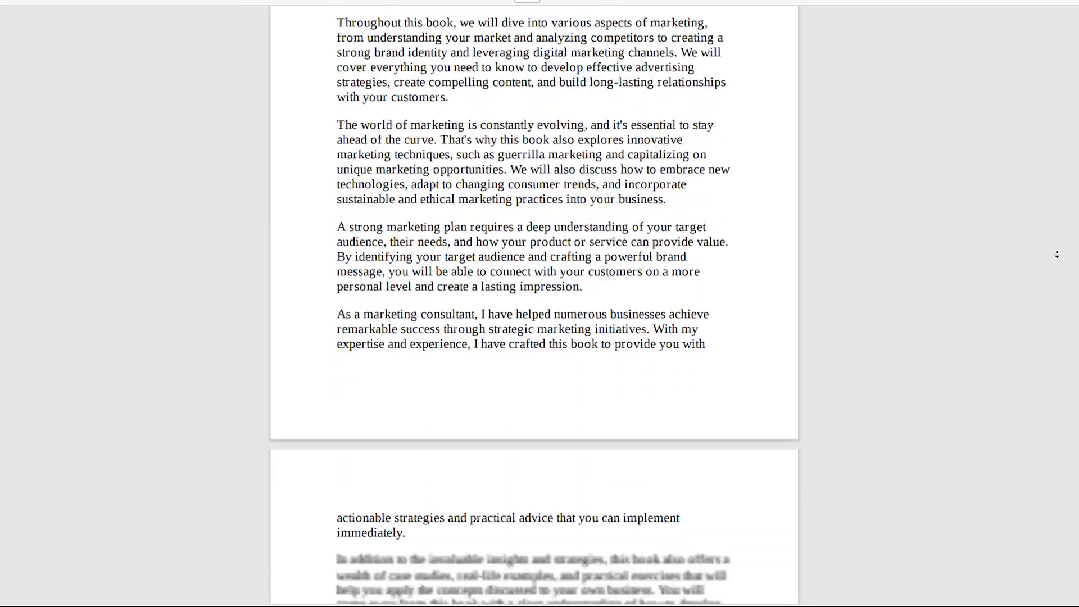
scroll(down, 3)
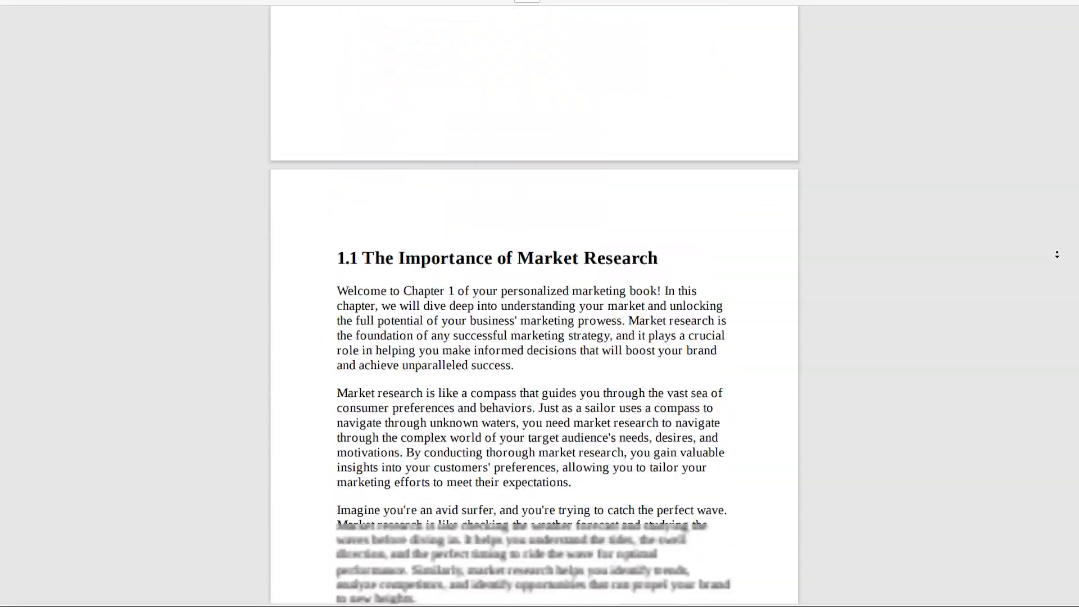
scroll(down, 3)
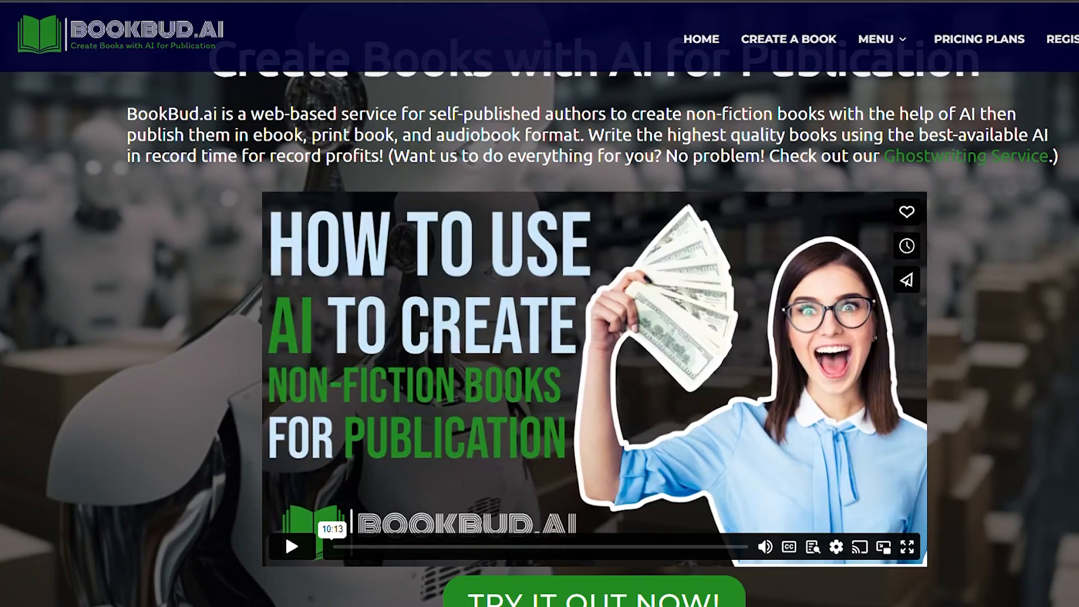
scroll(down, 3)
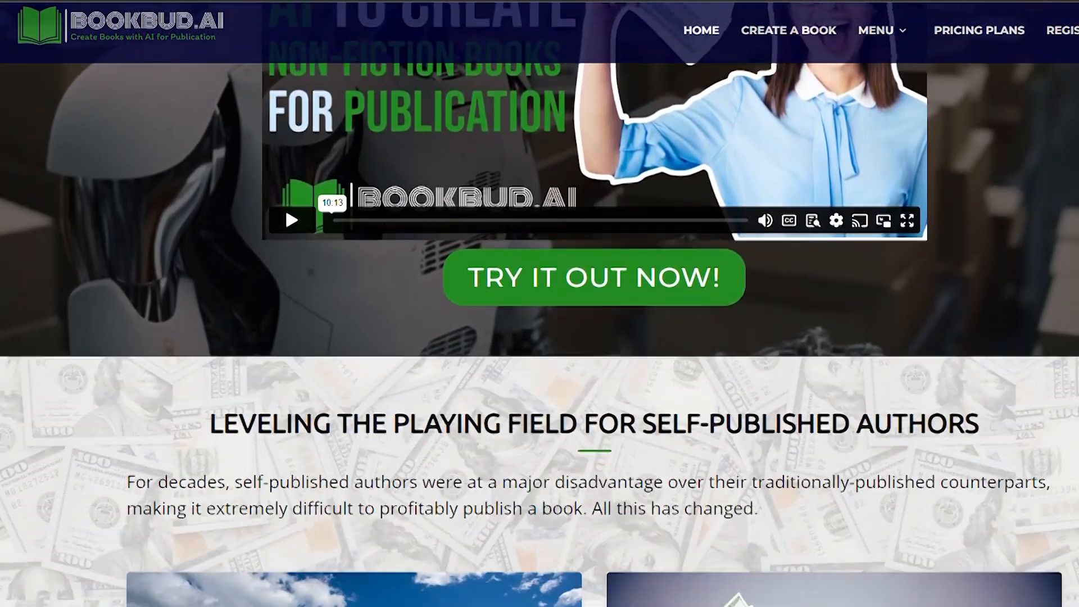
scroll(down, 3)
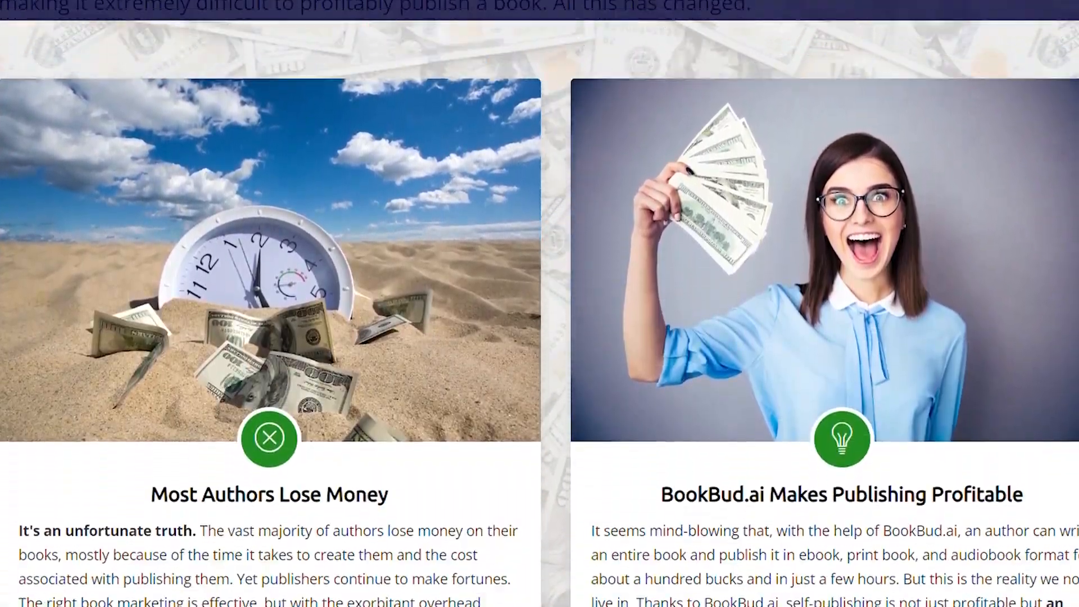
scroll(down, 3)
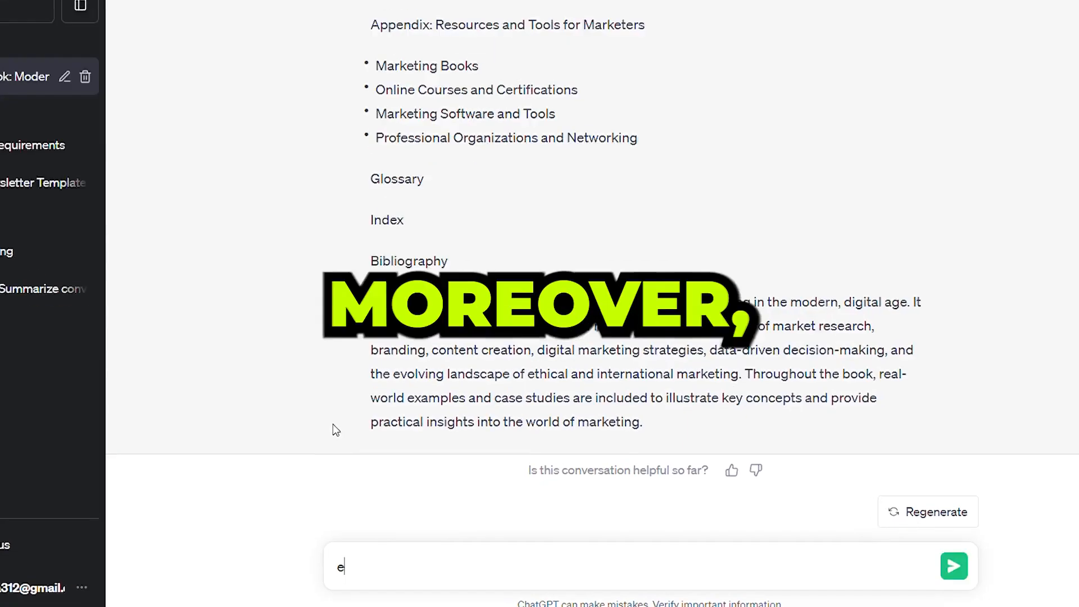
Ask ChatGPT to elaborate chapter 2 of the marketing book outline
text(laborate chapter 2)
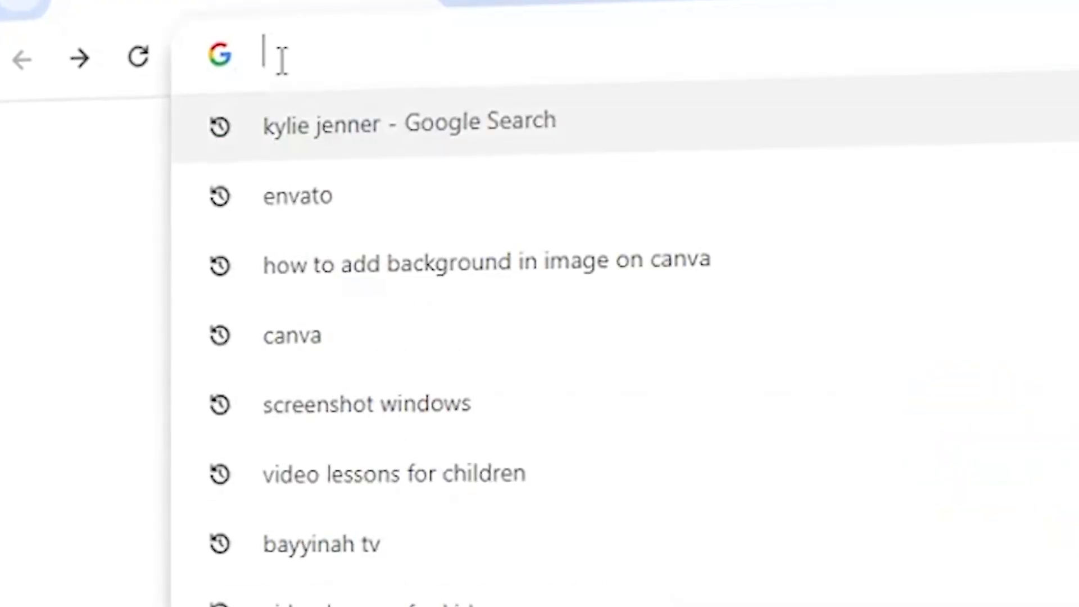
text(www.bookbud.ai)
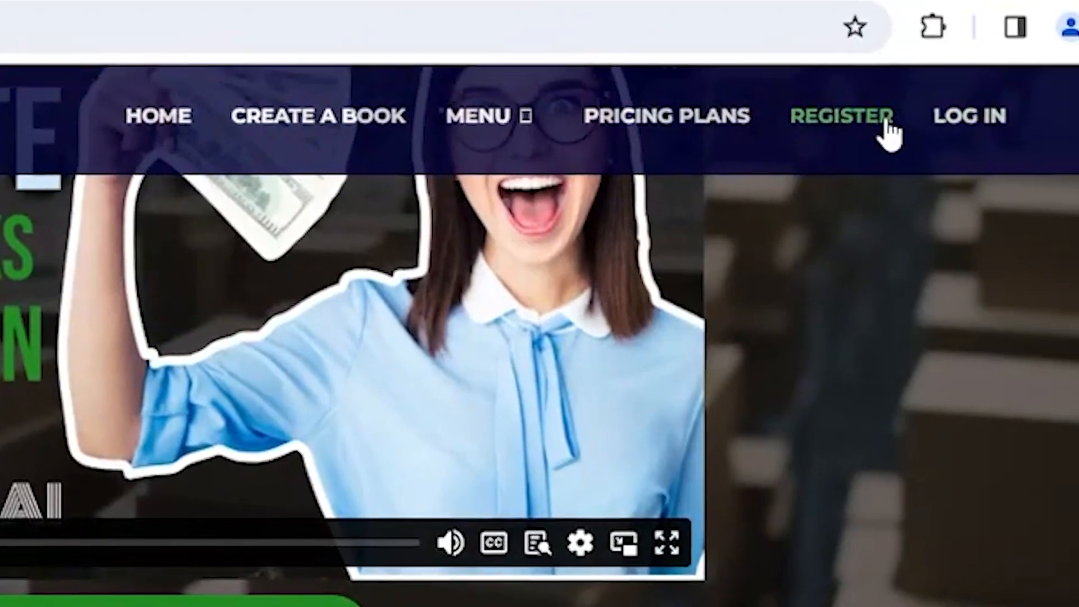
click(843, 114)
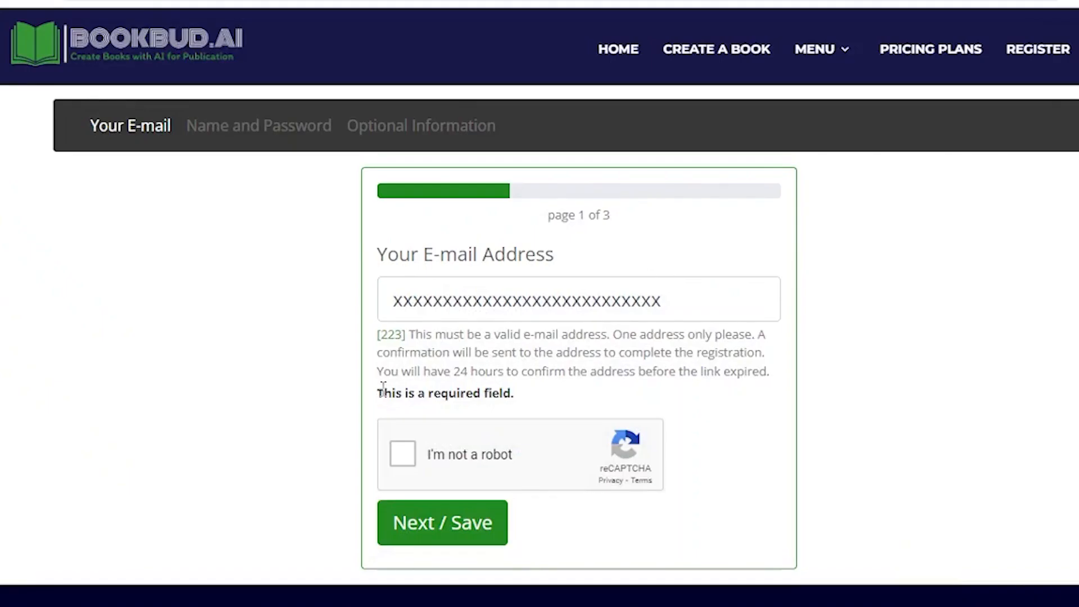
click(403, 454)
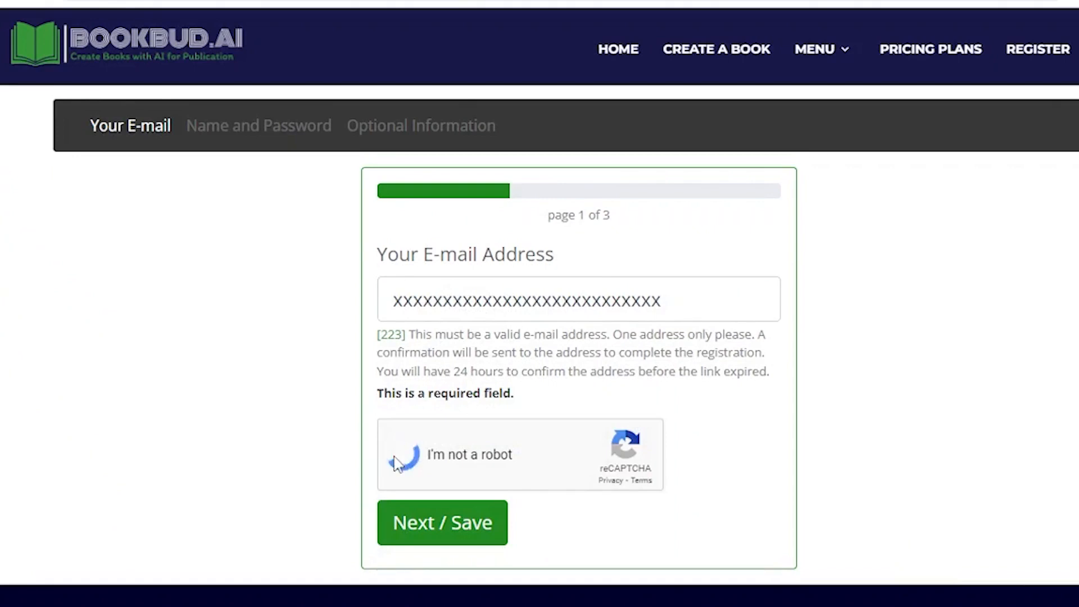
click(442, 522)
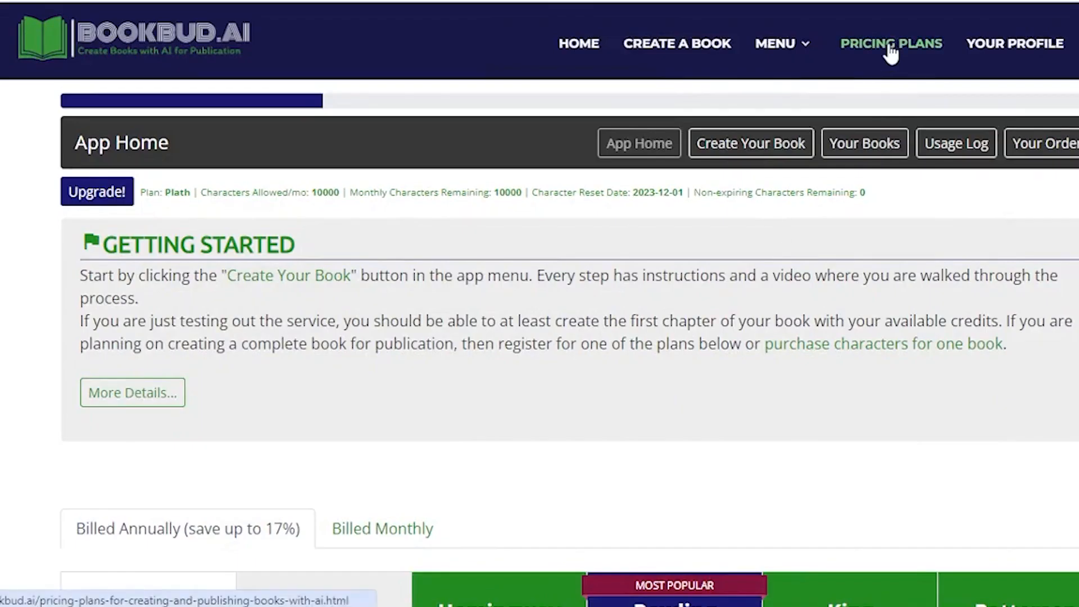
Review the pricing plans, then save the book title 'C++: The Student's Key To The Coding Universe'
click(890, 44)
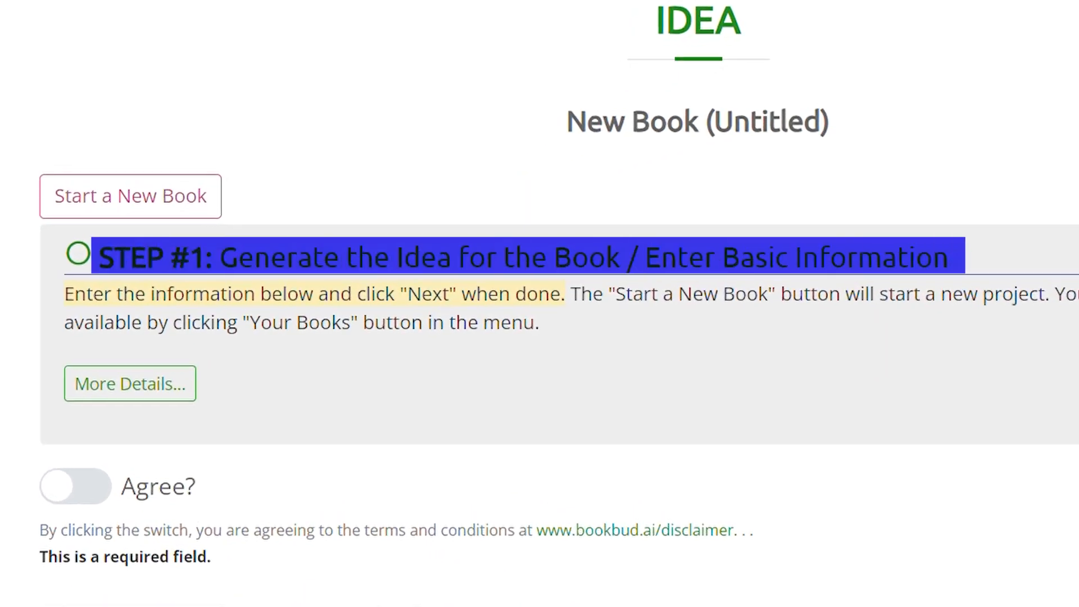
scroll(down, 3)
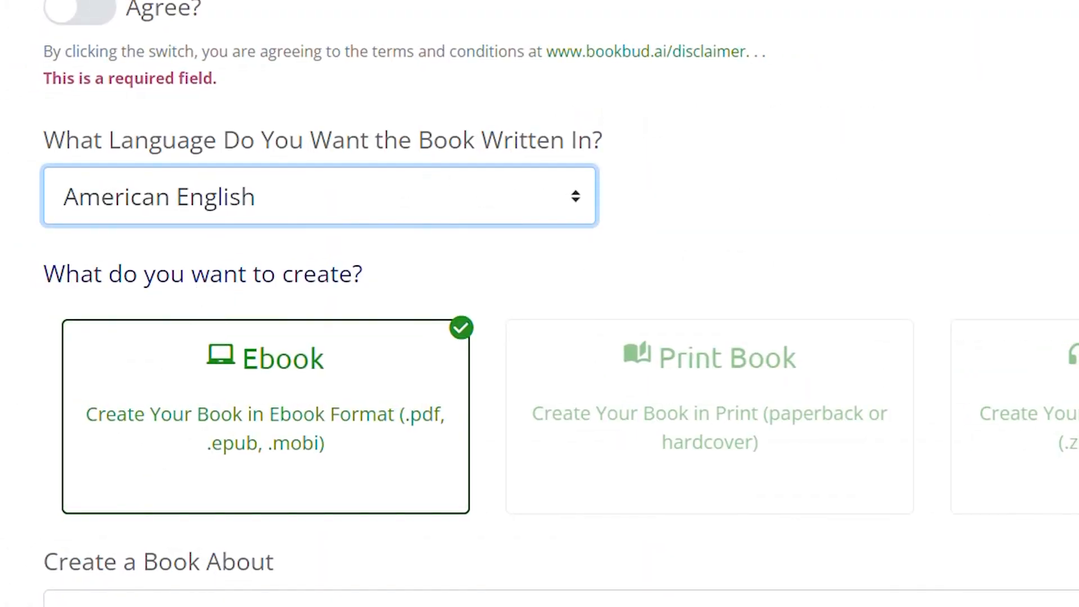
scroll(down, 3)
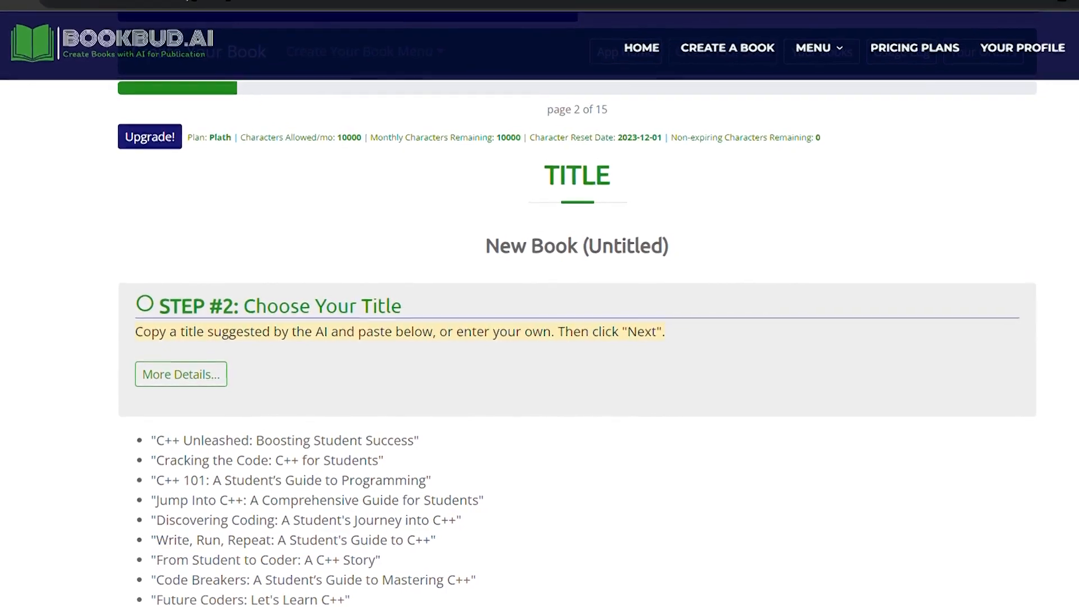
scroll(down, 3)
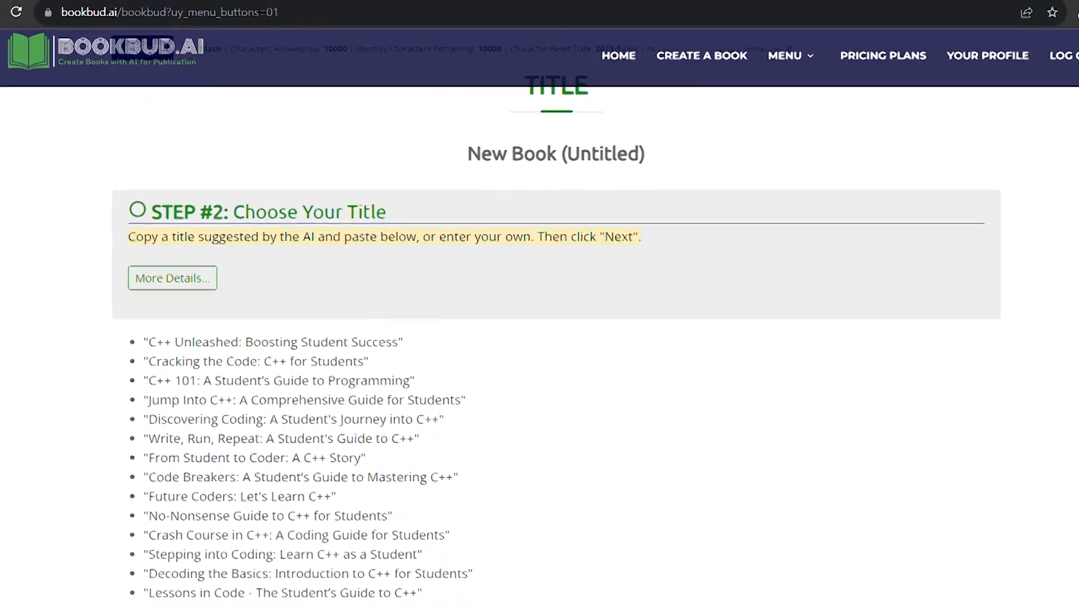
scroll(down, 3)
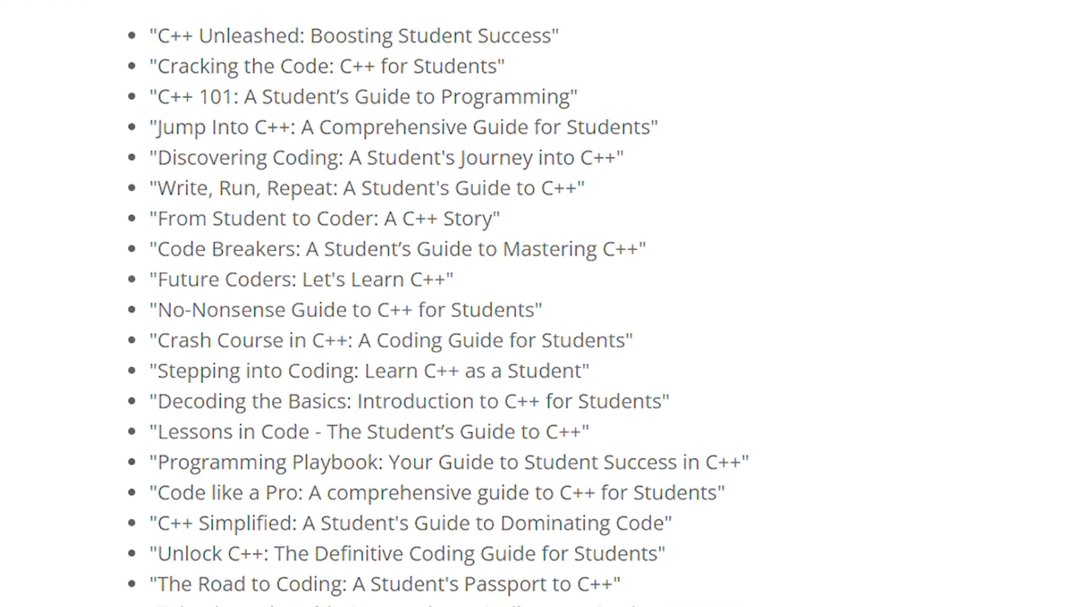
scroll(down, 3)
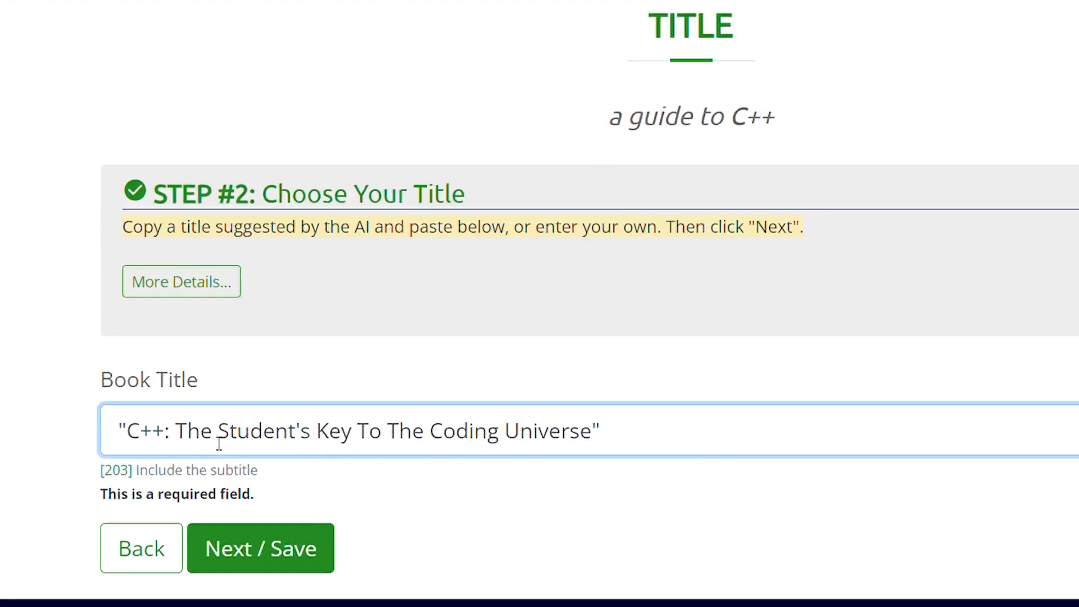
click(260, 548)
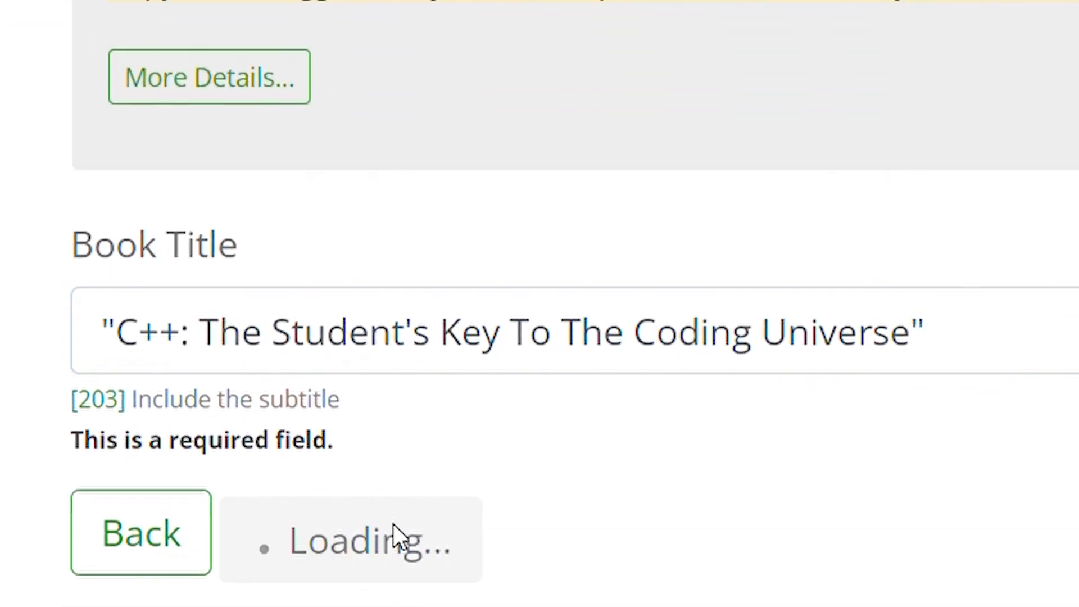
Fill the goal, tone, author and narrator fields and start editing the table of contents notes
click(351, 533)
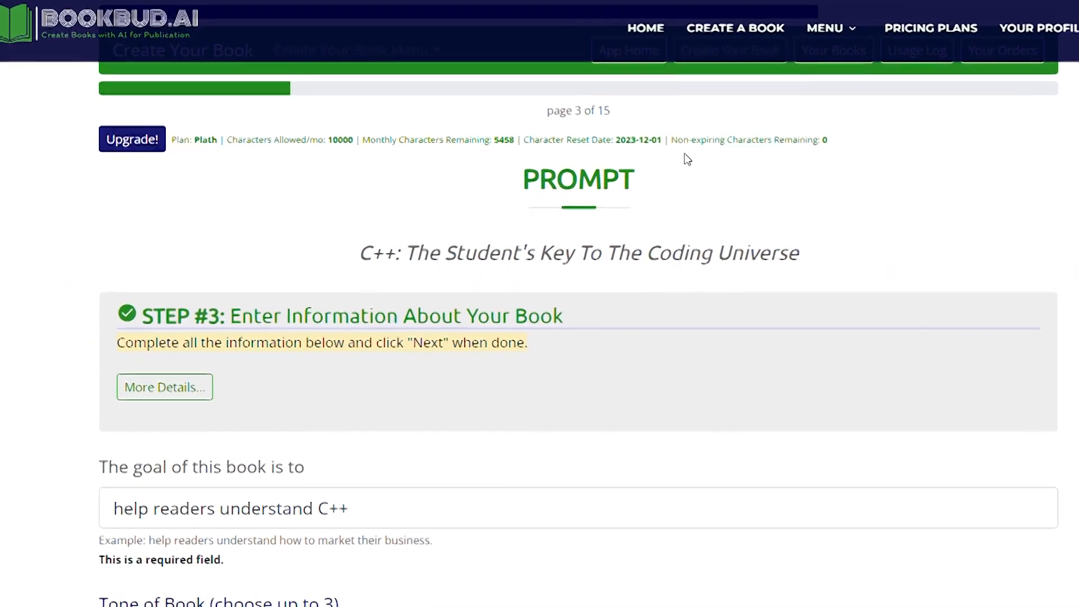
scroll(down, 3)
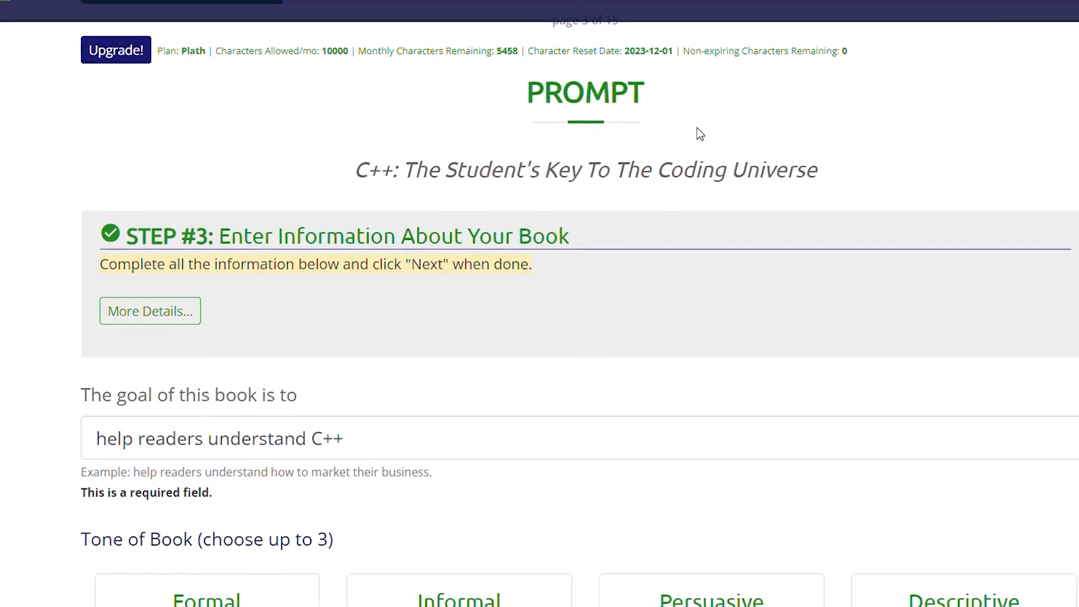
scroll(down, 3)
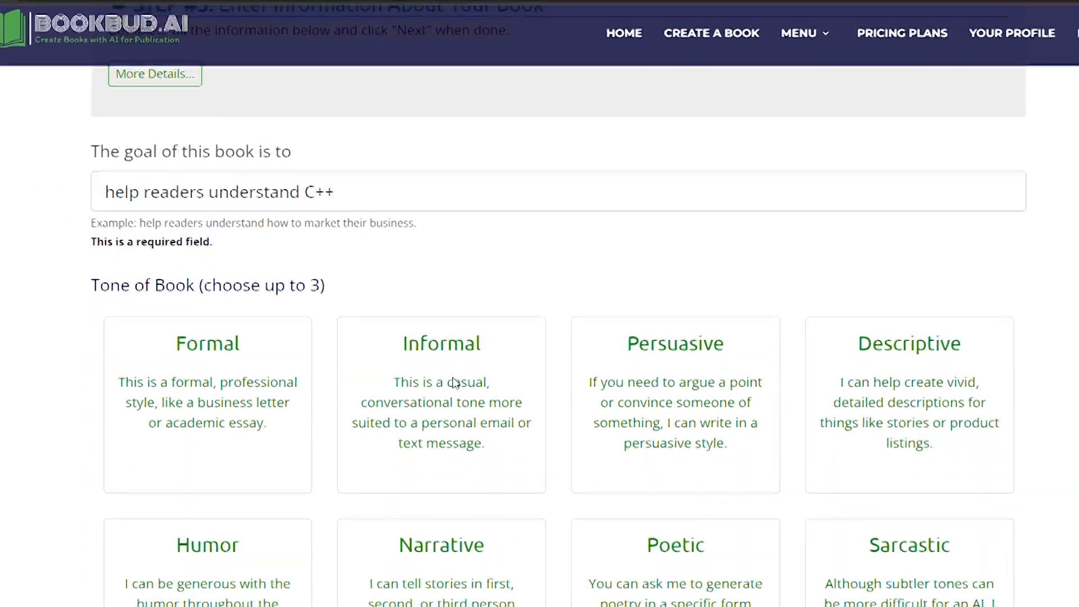
scroll(down, 3)
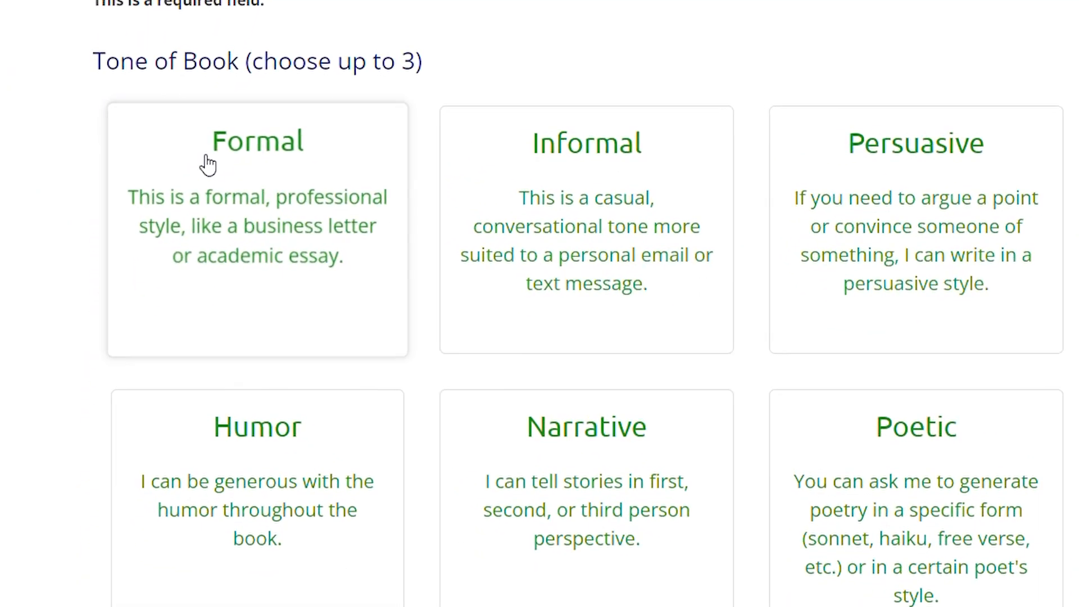
scroll(down, 3)
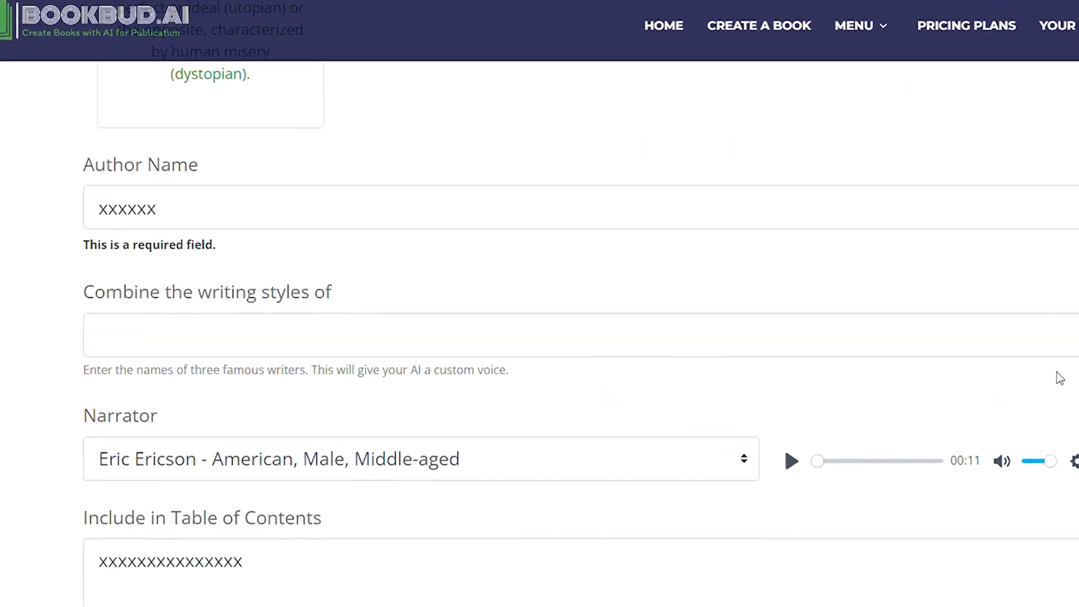
scroll(down, 3)
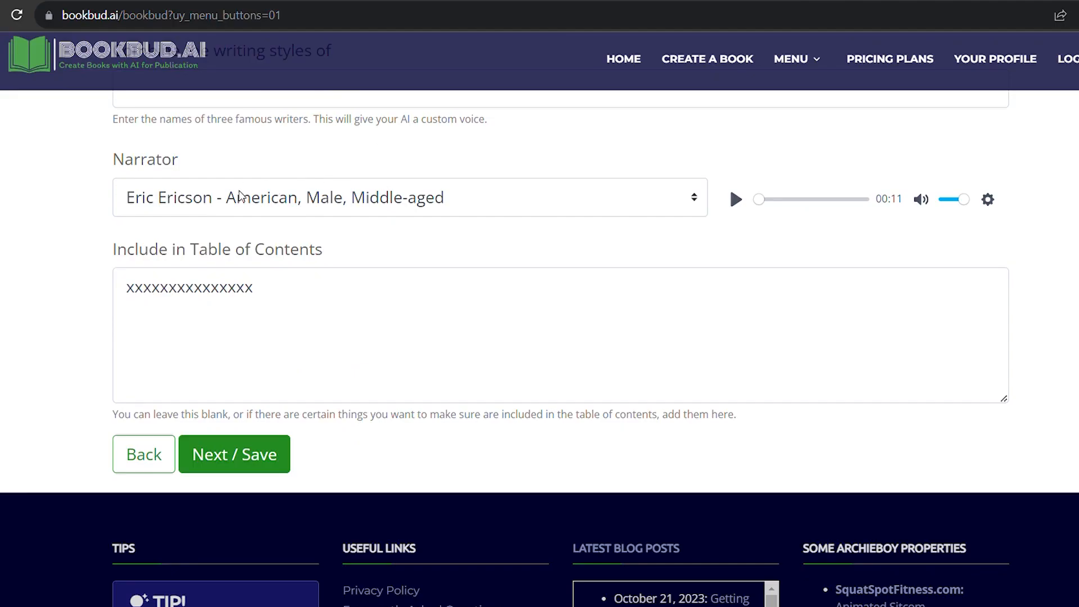
click(551, 335)
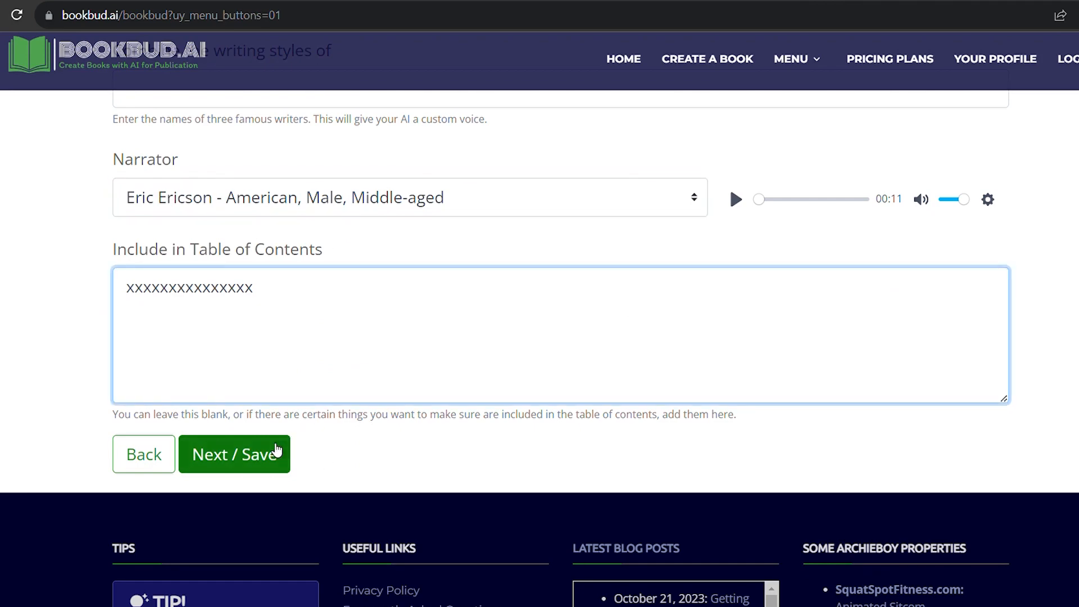
Save the book details and remove the Introduction to OOP line from the suggested contents
click(234, 454)
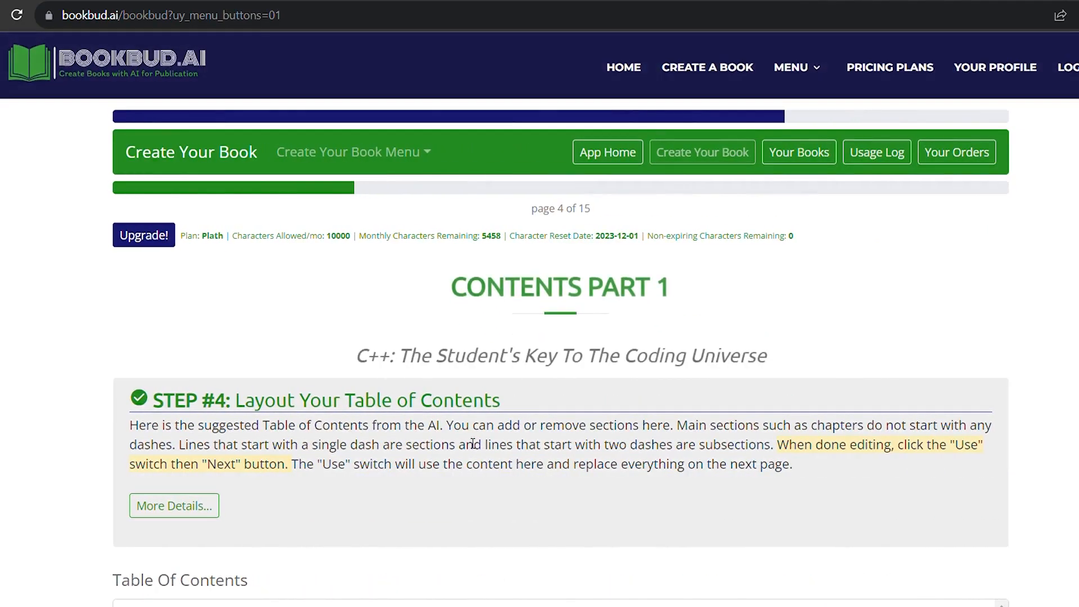
scroll(down, 3)
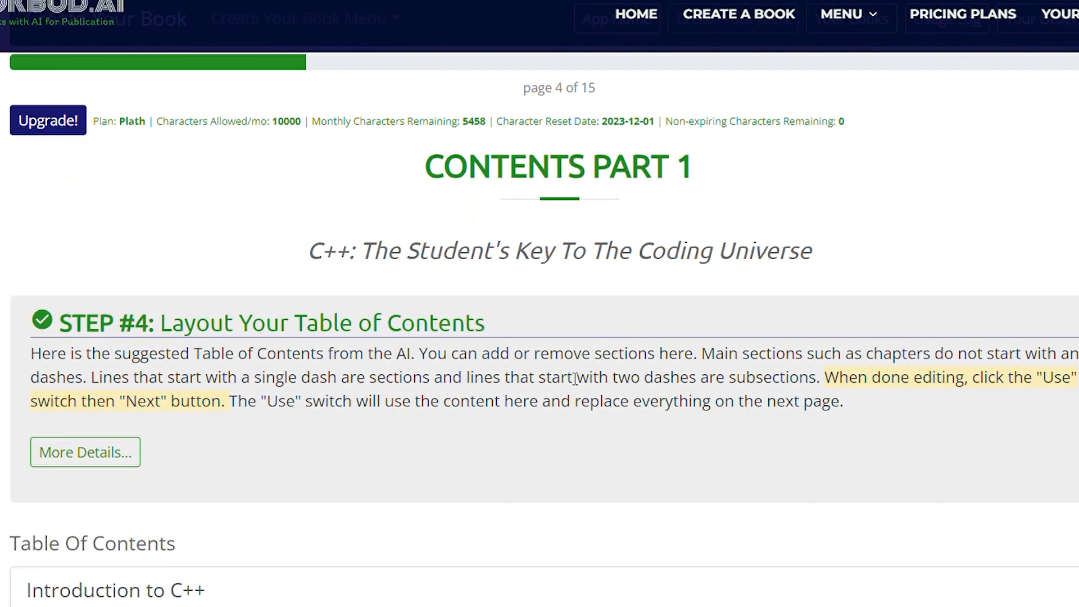
scroll(down, 3)
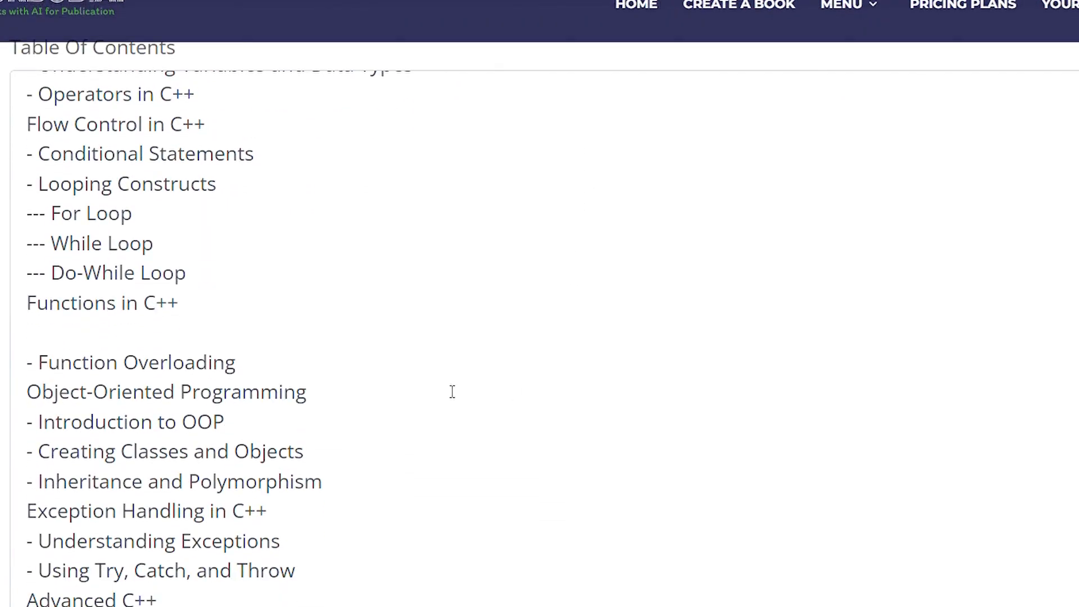
double_click(126, 421)
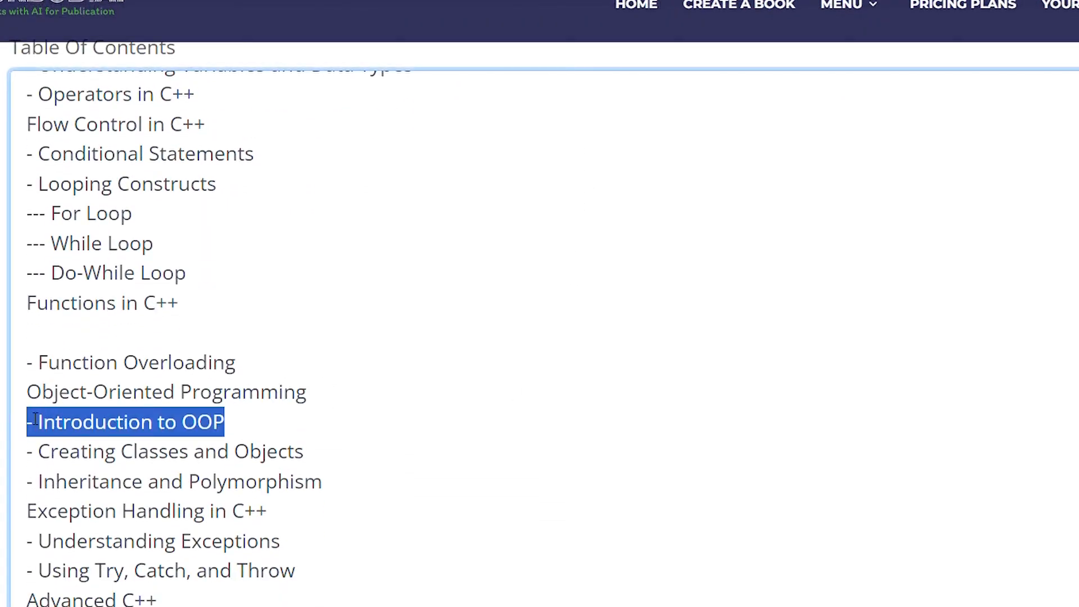
key(Delete)
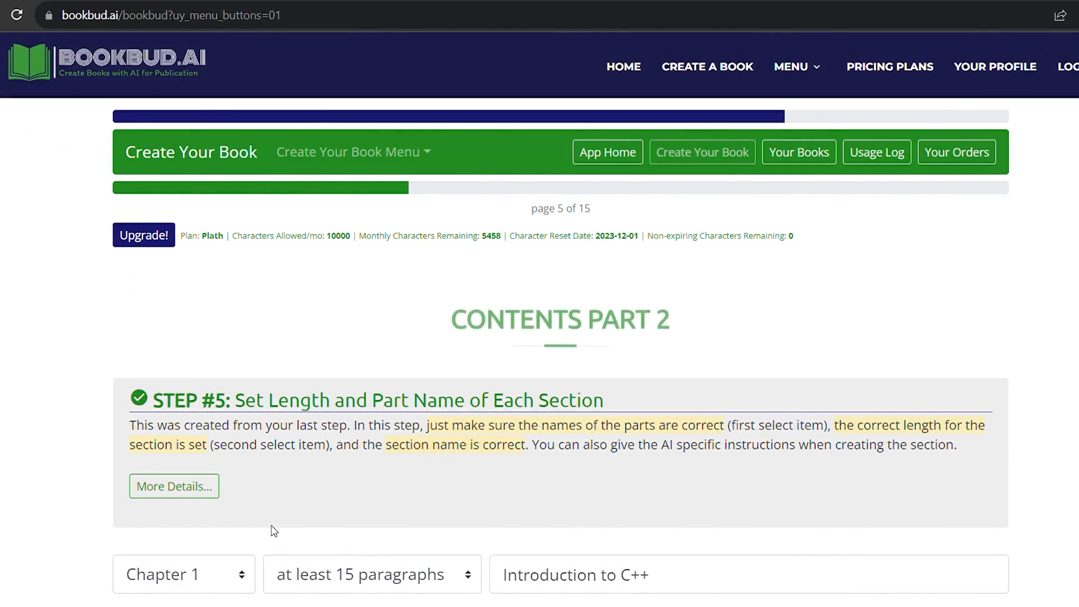
Review the final contents layout of about 89,200 characters and save it
scroll(down, 3)
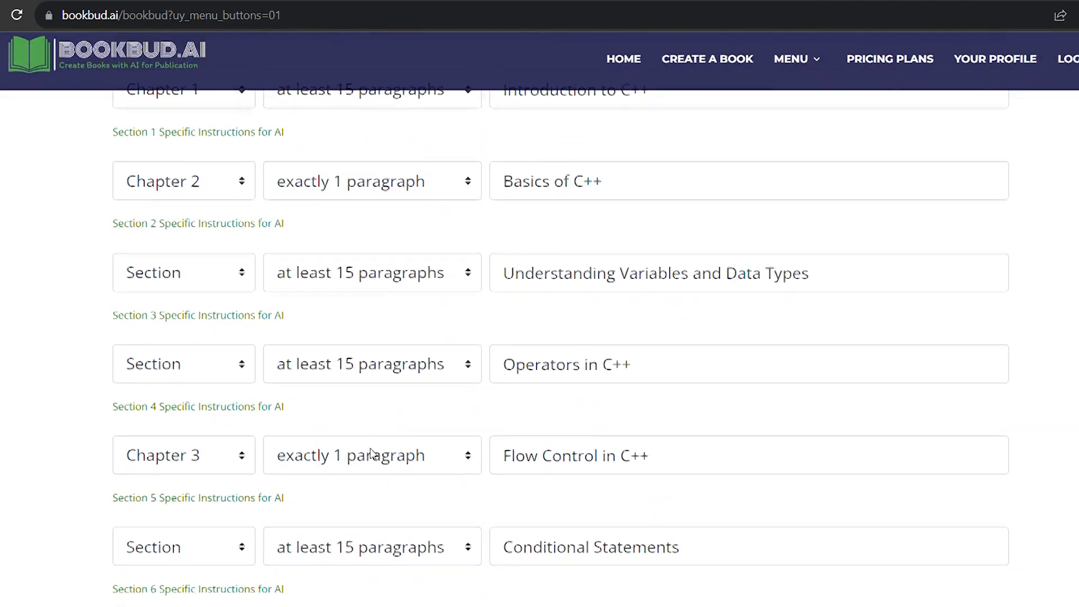
scroll(down, 3)
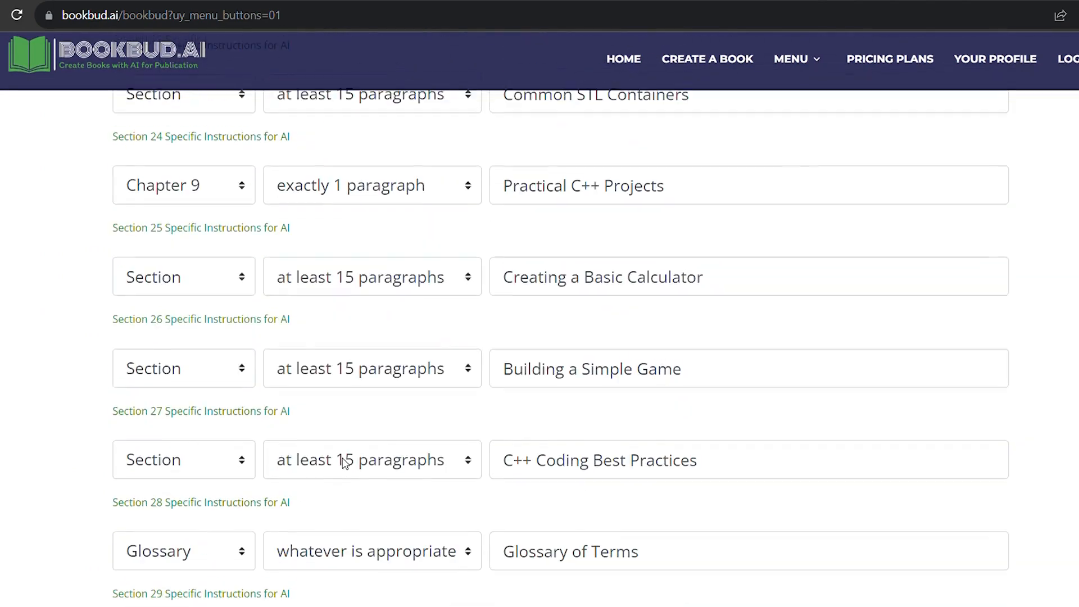
scroll(down, 3)
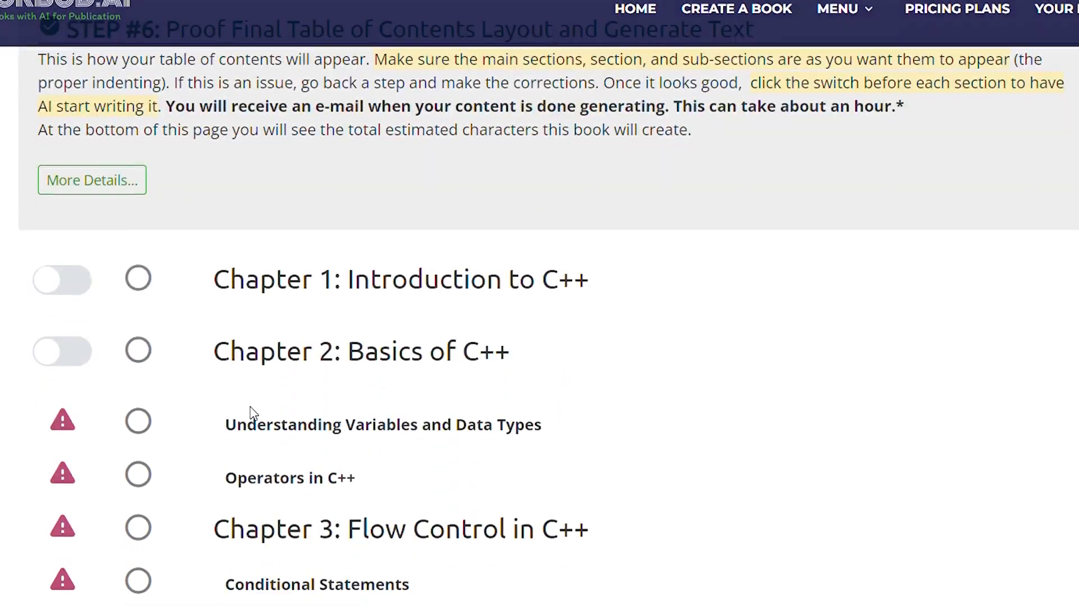
scroll(down, 3)
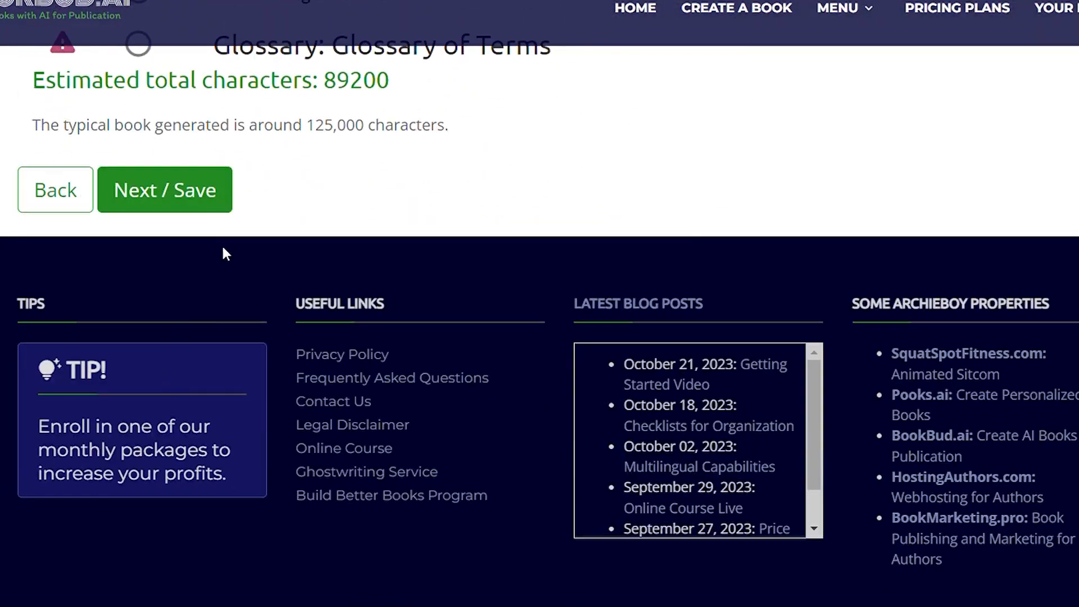
click(164, 188)
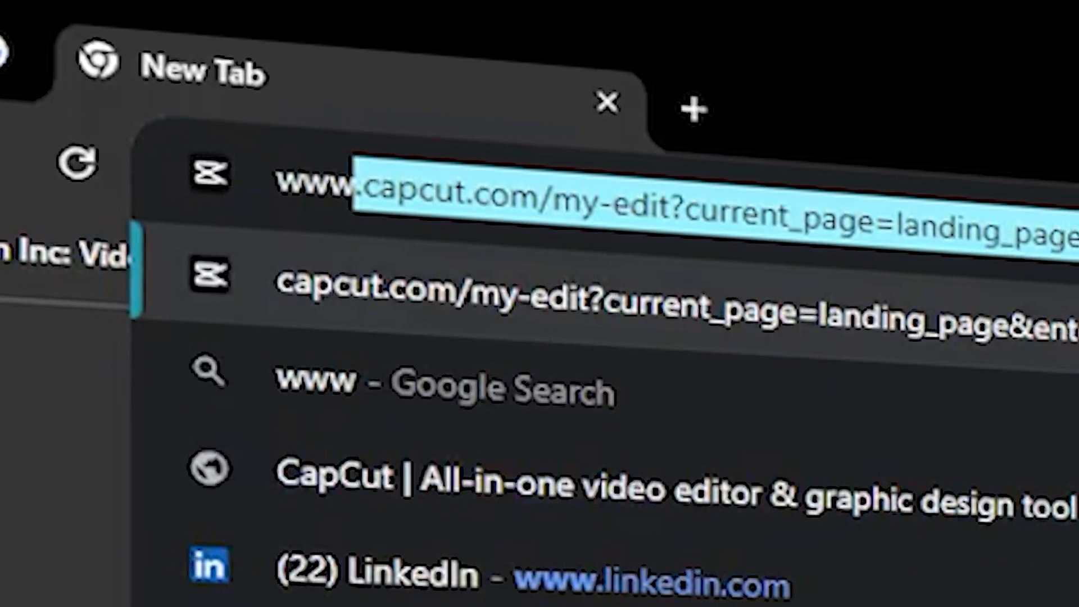
text(www.author)
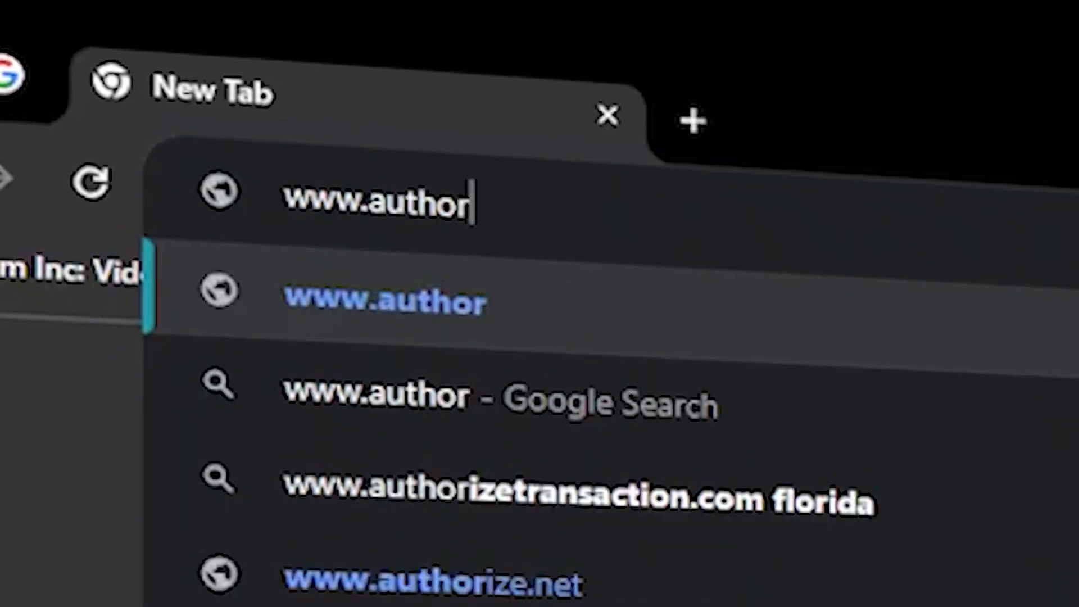
text(voices.ai)
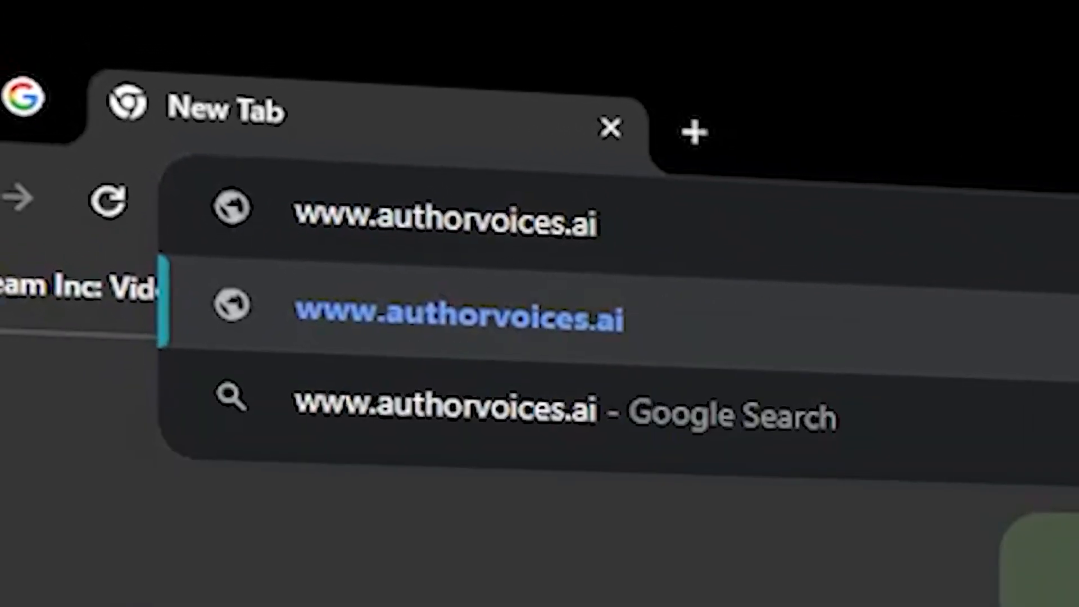
click(459, 317)
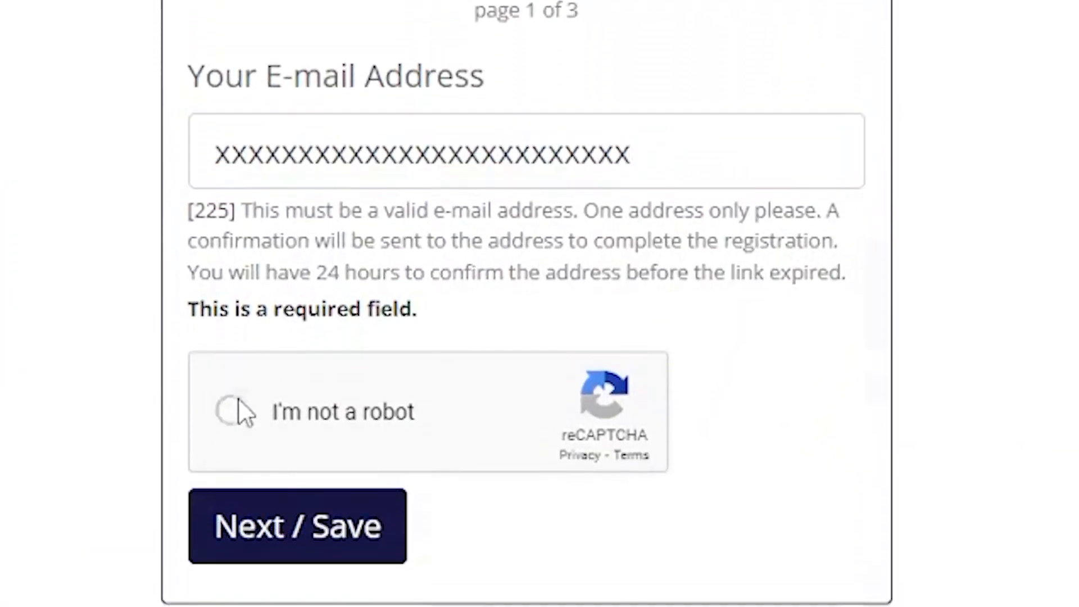
click(233, 411)
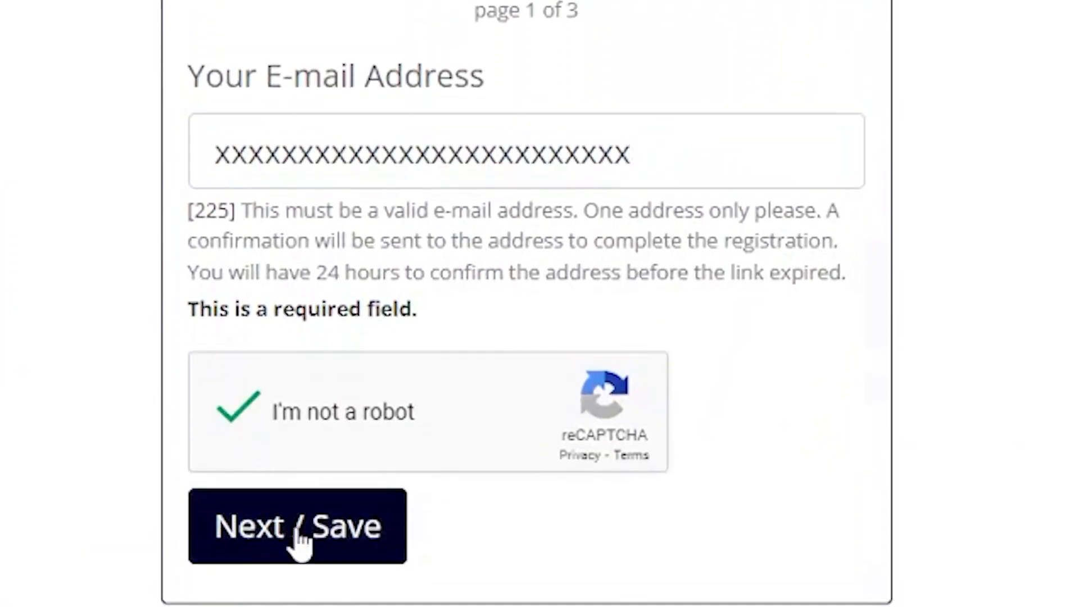
click(296, 526)
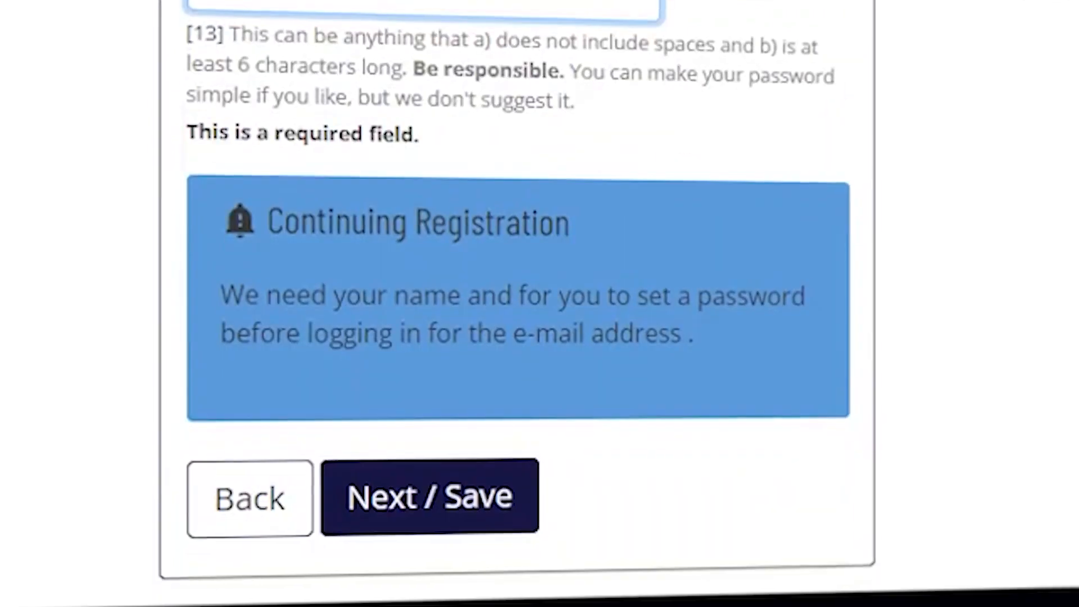
click(430, 496)
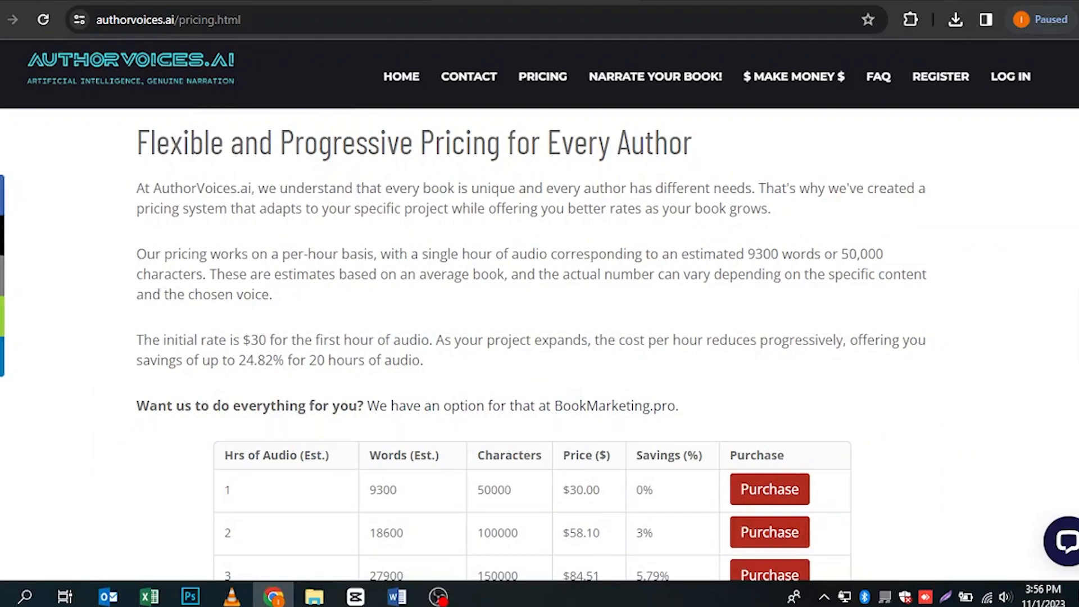
Review AuthorVoices.ai pricing and the clone-me guide with the cloned voice set as narrator
scroll(down, 3)
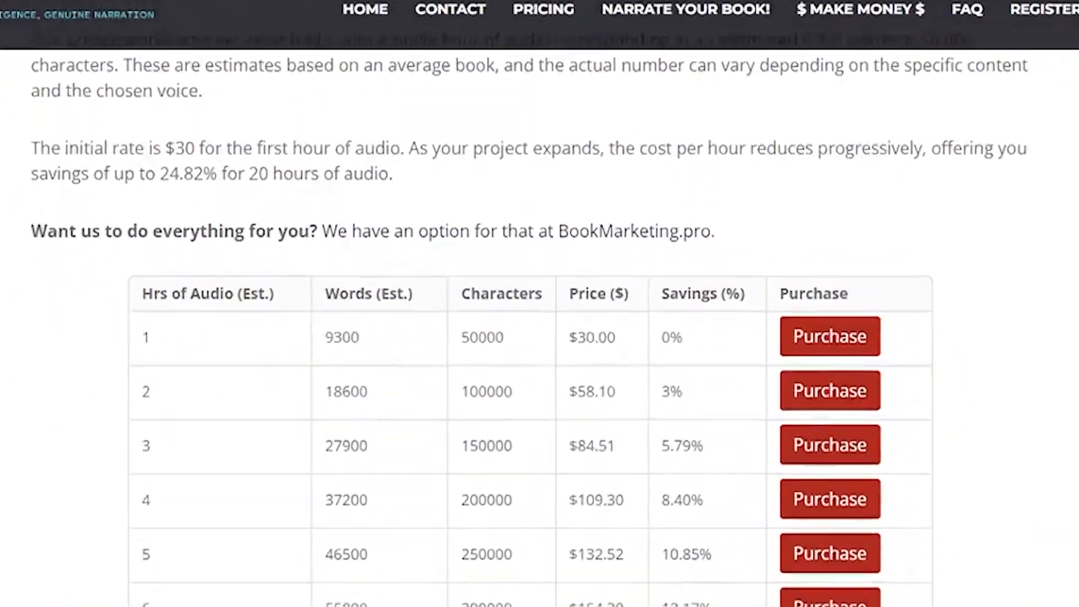
scroll(down, 3)
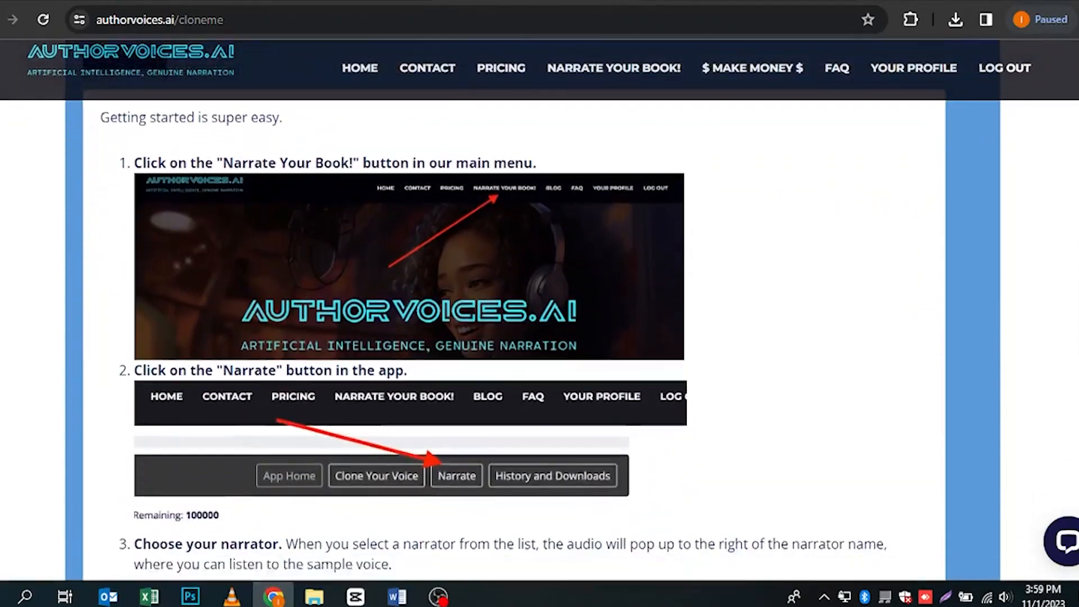
scroll(down, 3)
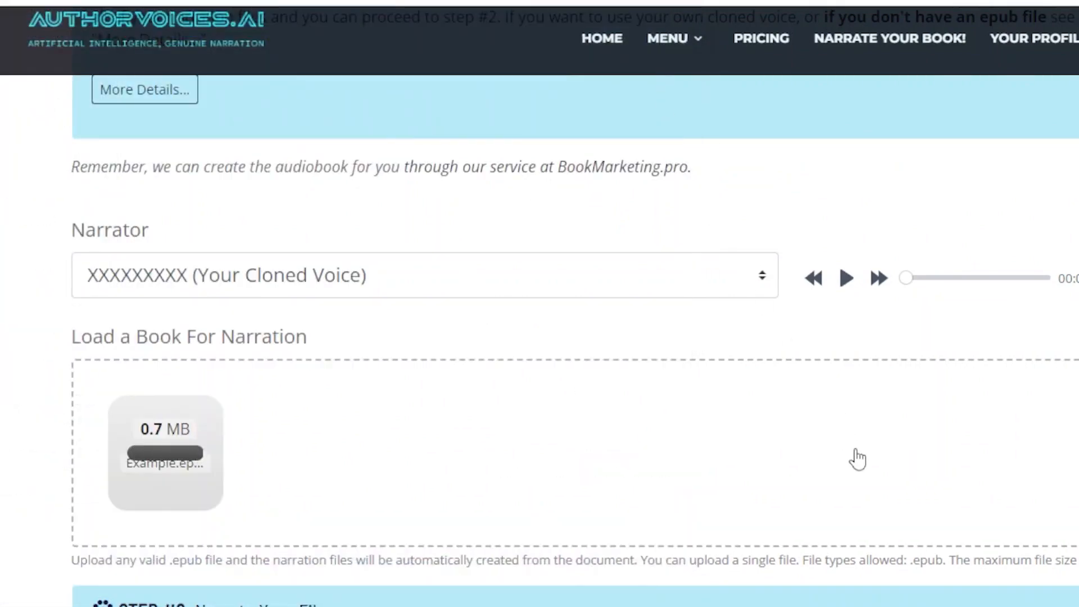
scroll(down, 3)
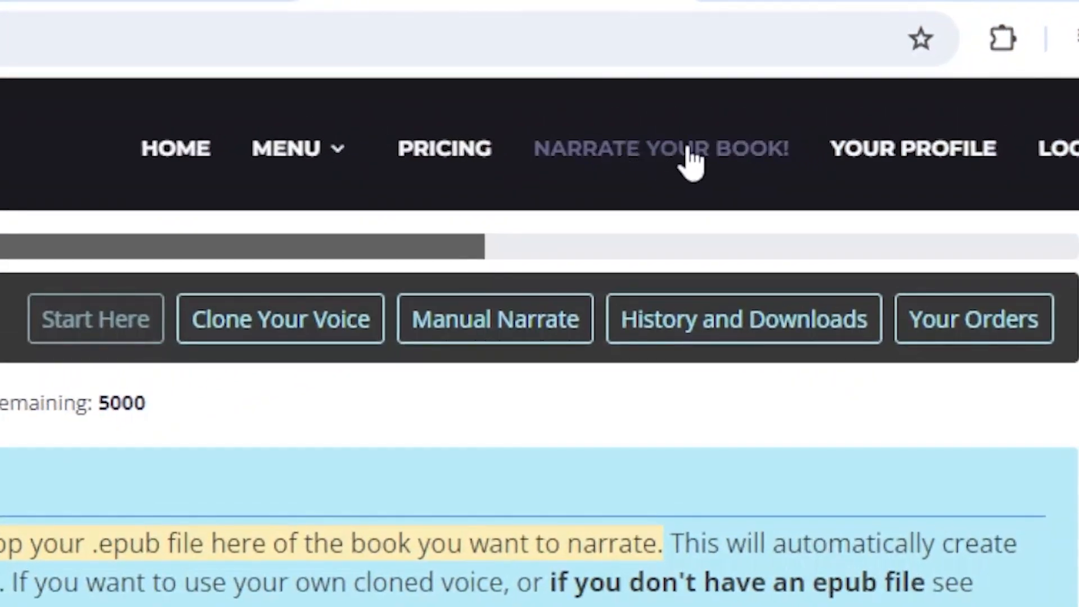
scroll(down, 3)
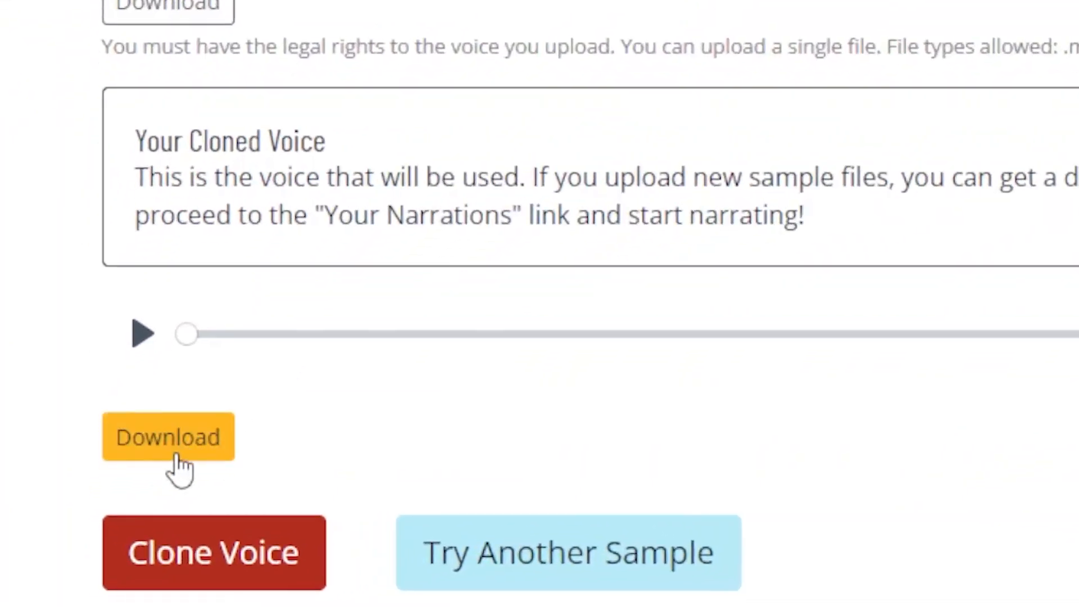